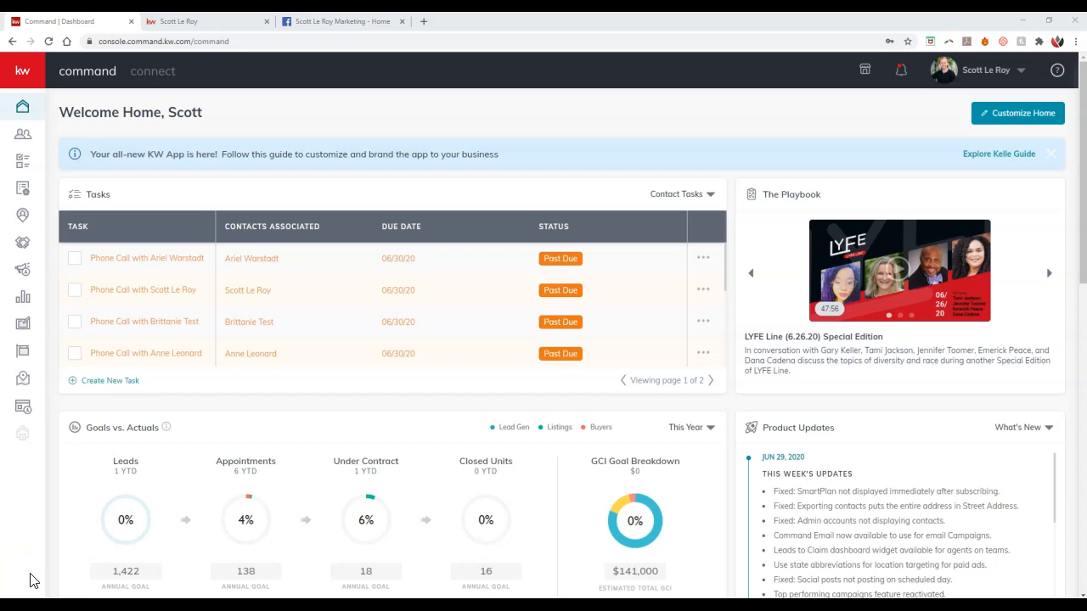
{"action": "mouse_move", "coordinate": [34, 581]}
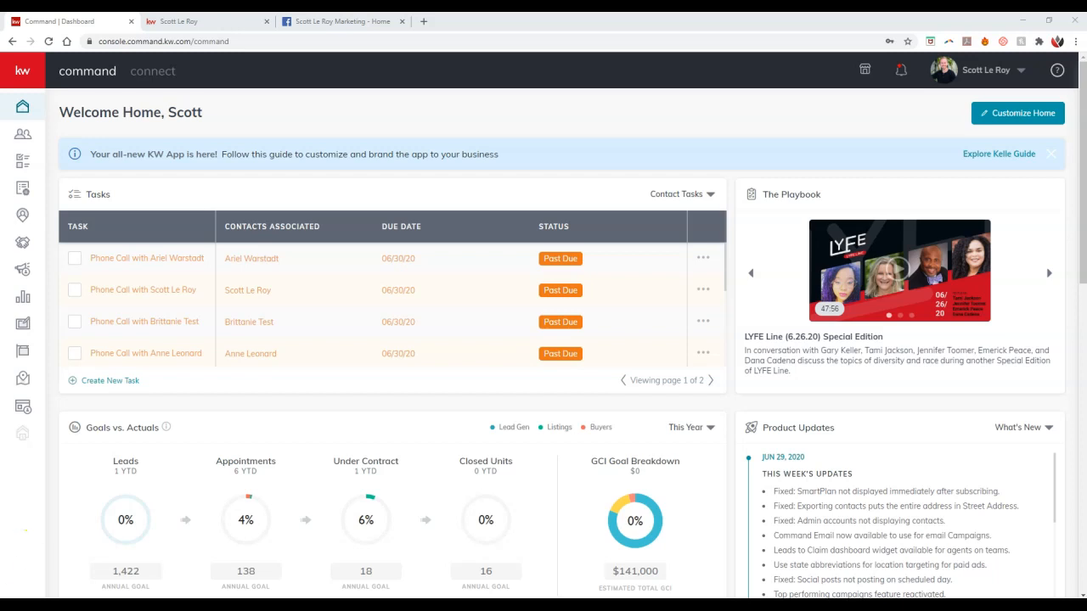
{"action": "mouse_move", "coordinate": [401, 207]}
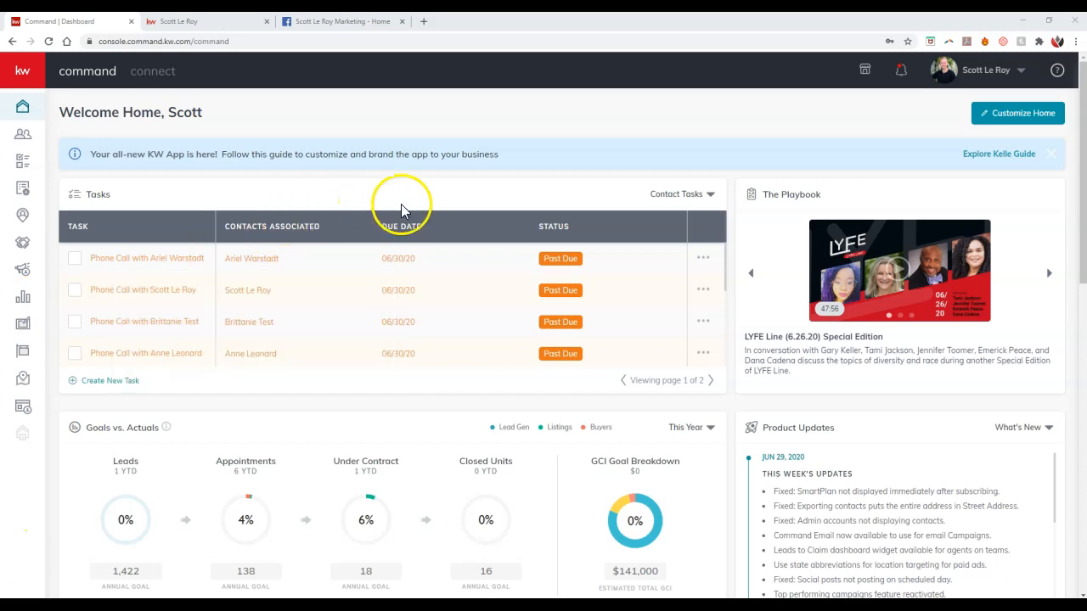
{"action": "mouse_move", "coordinate": [467, 183]}
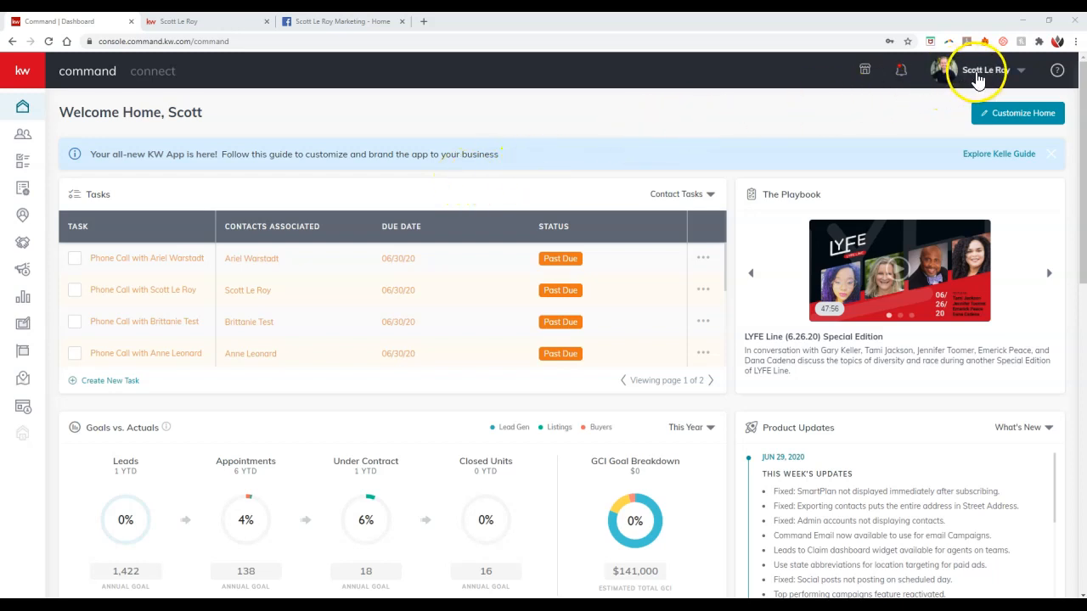
Step: Go to Settings from the profile-name account menu
{"action": "left_click", "coordinate": [984, 69]}
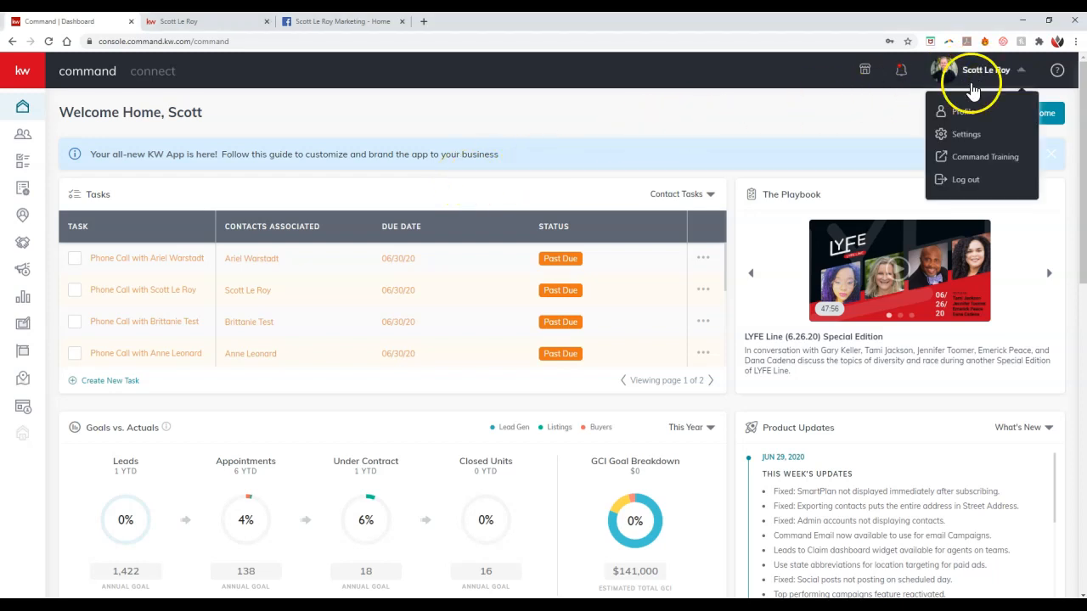
{"action": "mouse_move", "coordinate": [964, 134]}
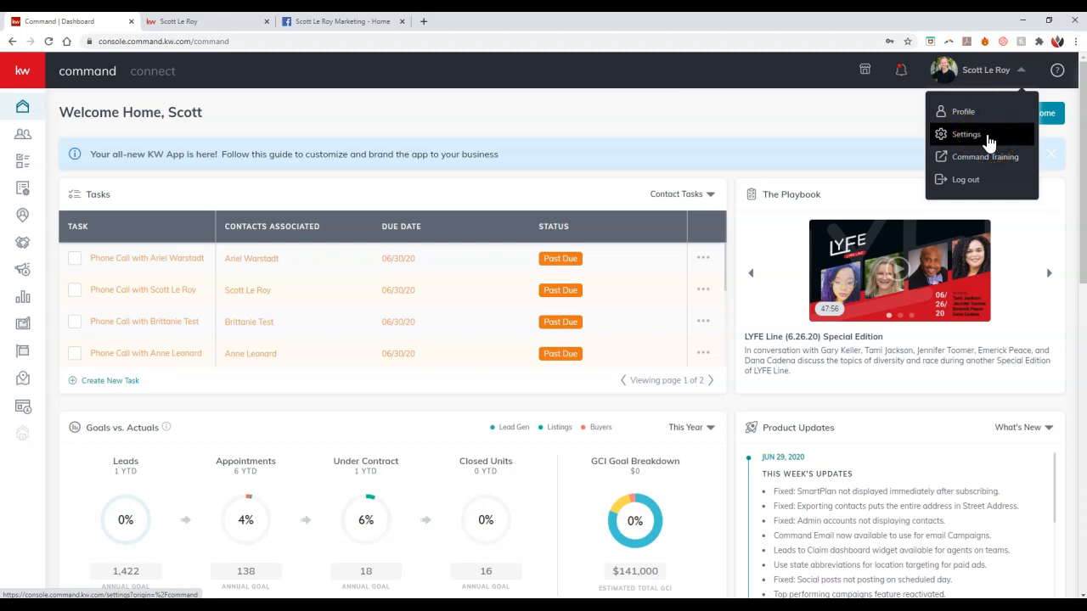
{"action": "left_click", "coordinate": [964, 132]}
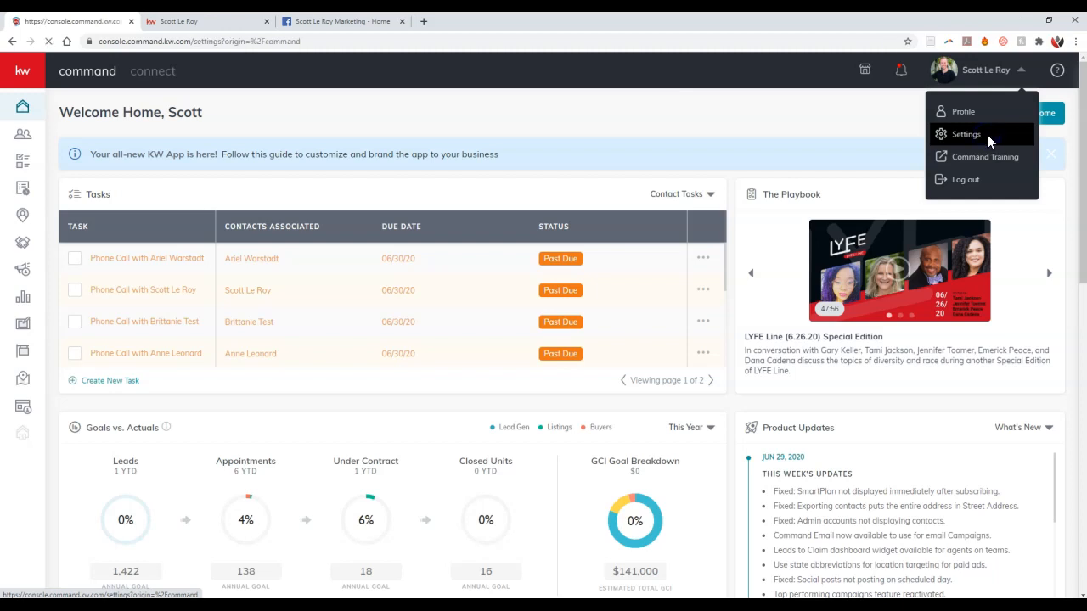
{"action": "left_click", "coordinate": [964, 132]}
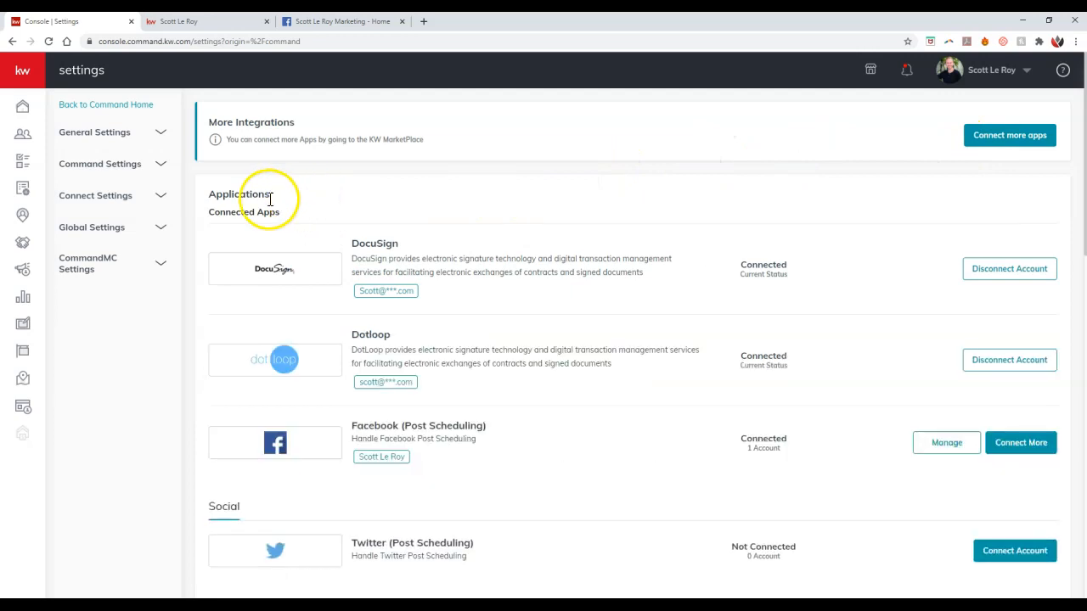
{"action": "mouse_move", "coordinate": [326, 416]}
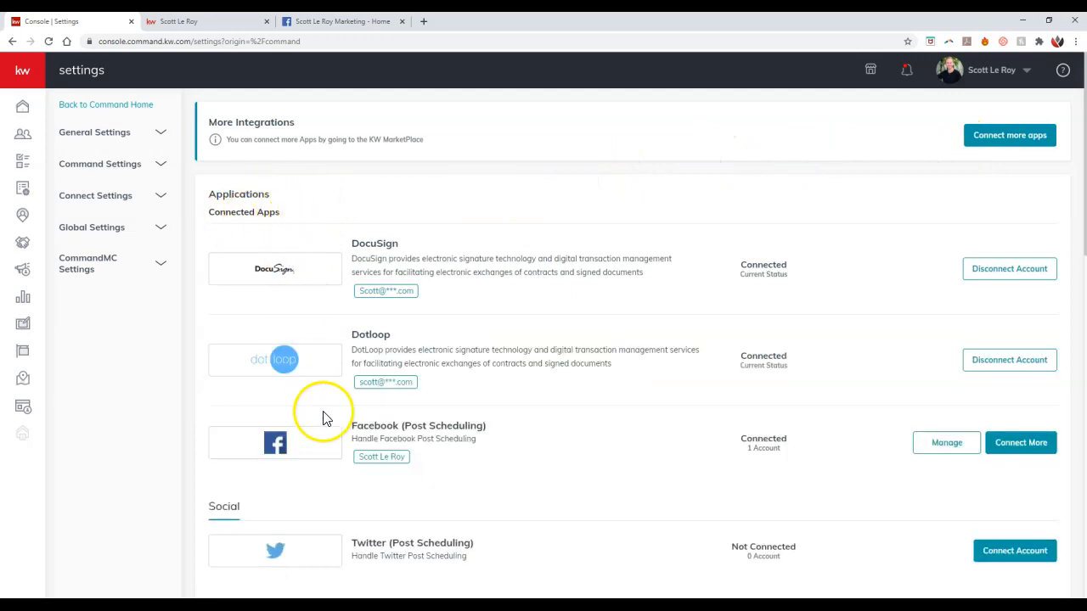
{"action": "mouse_move", "coordinate": [353, 428]}
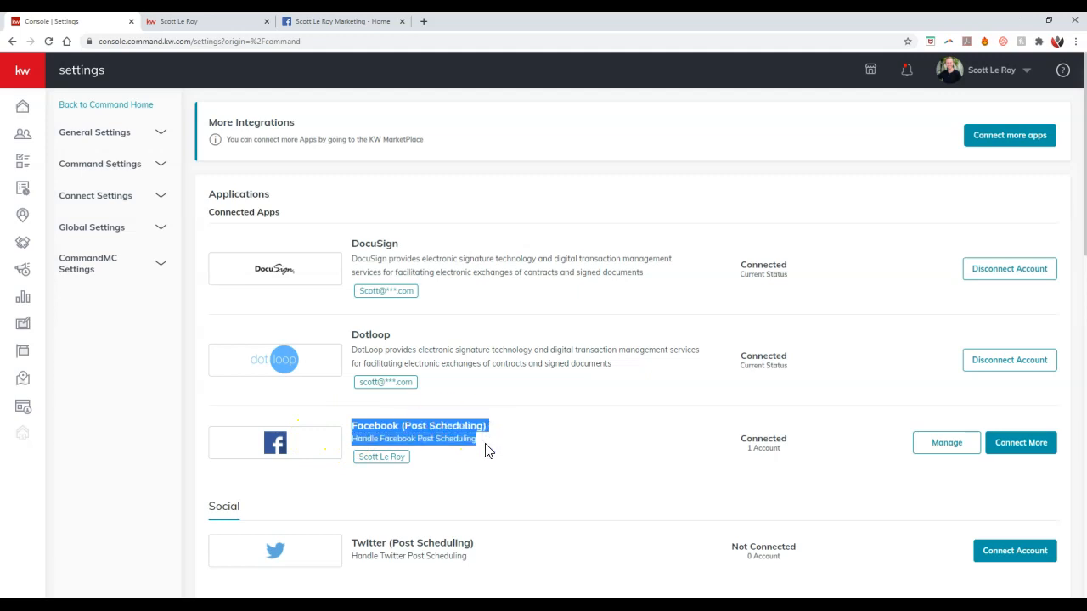
{"action": "mouse_move", "coordinate": [512, 467]}
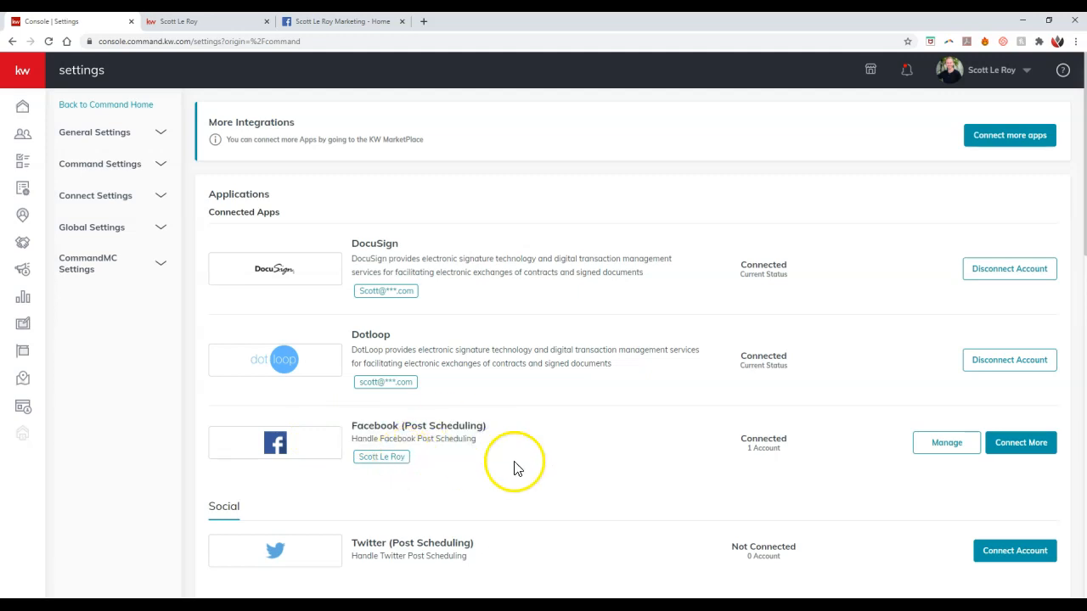
{"action": "mouse_move", "coordinate": [764, 452]}
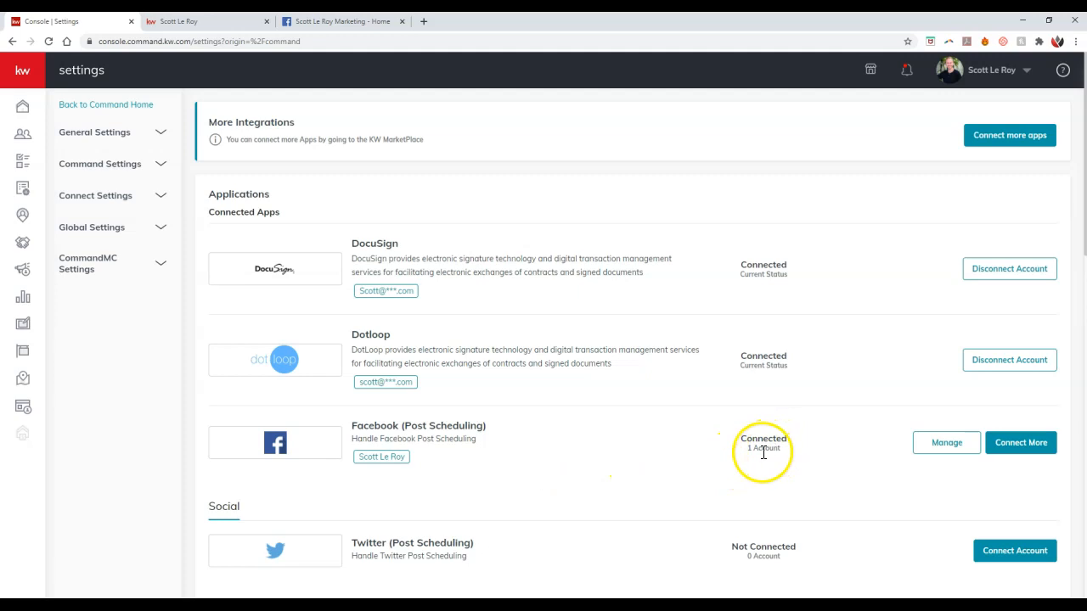
{"action": "mouse_move", "coordinate": [836, 450]}
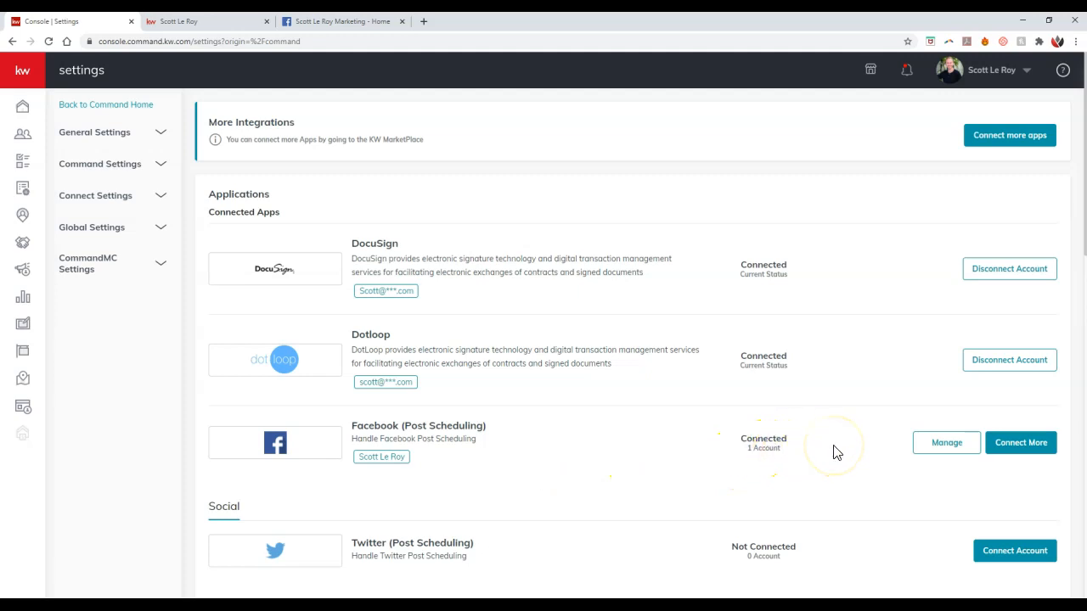
{"action": "scroll", "scroll_direction": "down", "scroll_amount": 3}
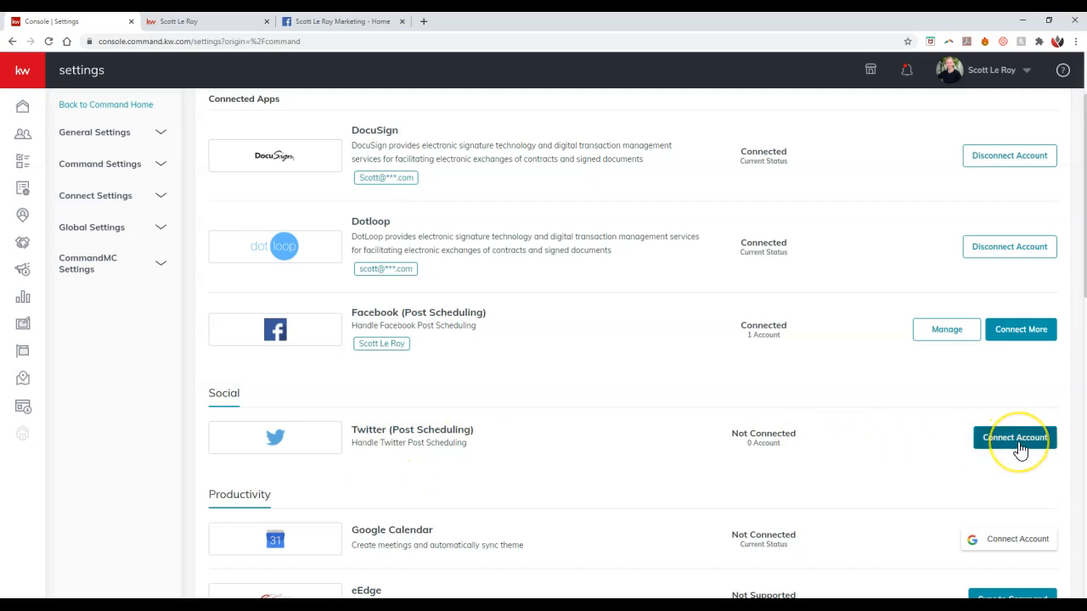
{"action": "mouse_move", "coordinate": [840, 381]}
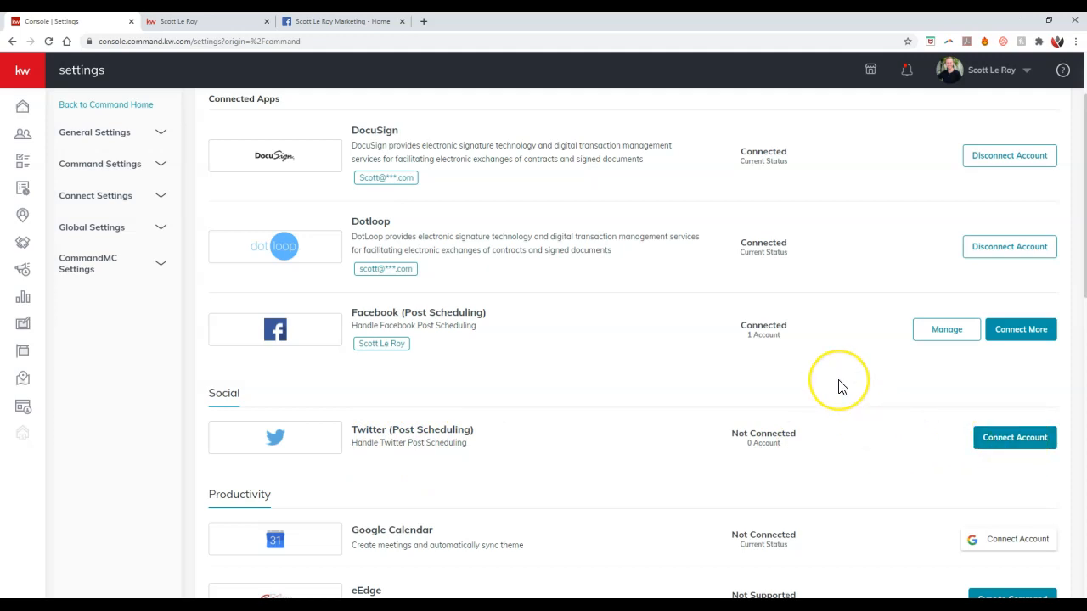
{"action": "scroll", "scroll_direction": "up", "scroll_amount": 3}
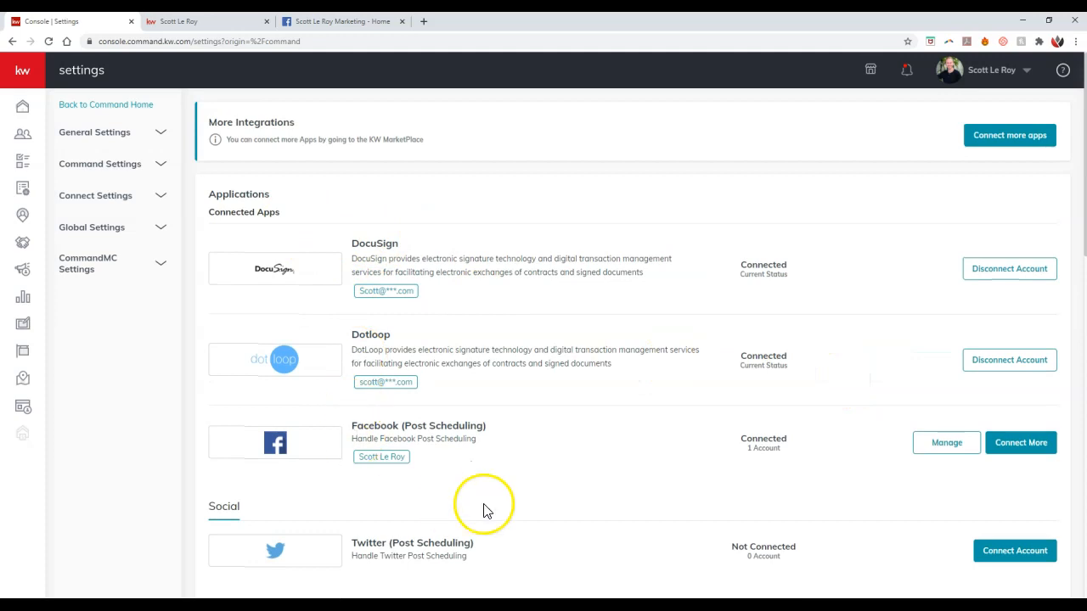
{"action": "mouse_move", "coordinate": [416, 458]}
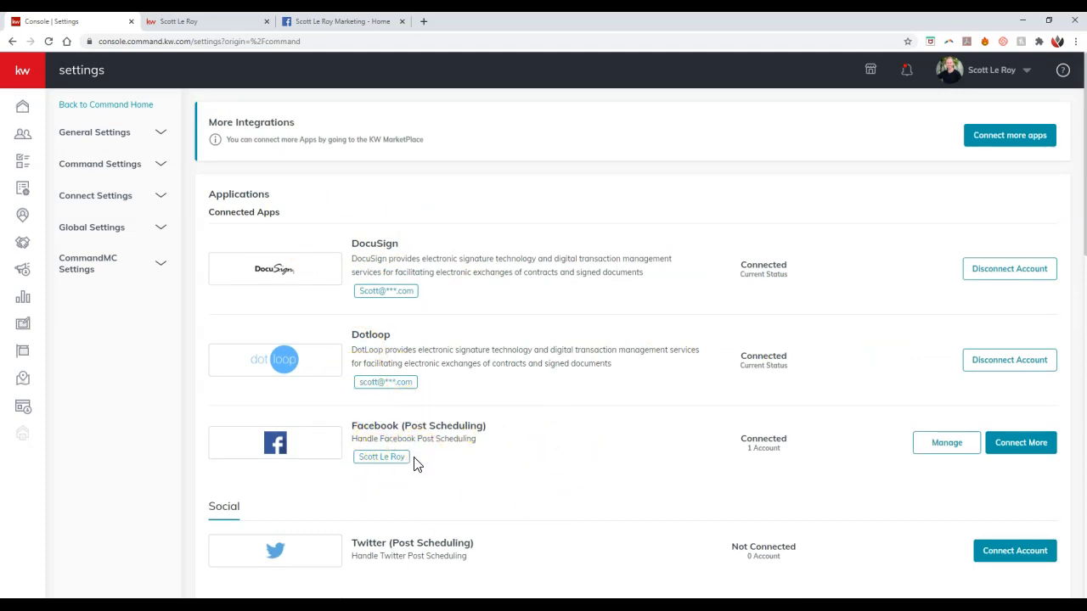
{"action": "mouse_move", "coordinate": [333, 201]}
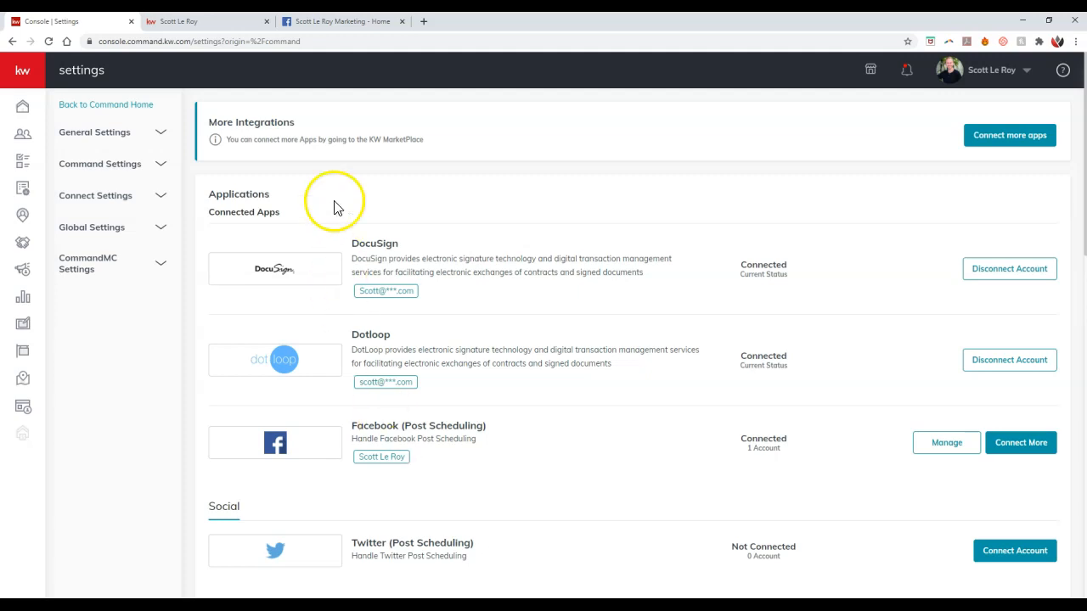
Step: On the consumer site, search homes by Current Location, refusing the browser location prompt
{"action": "left_click", "coordinate": [178, 21]}
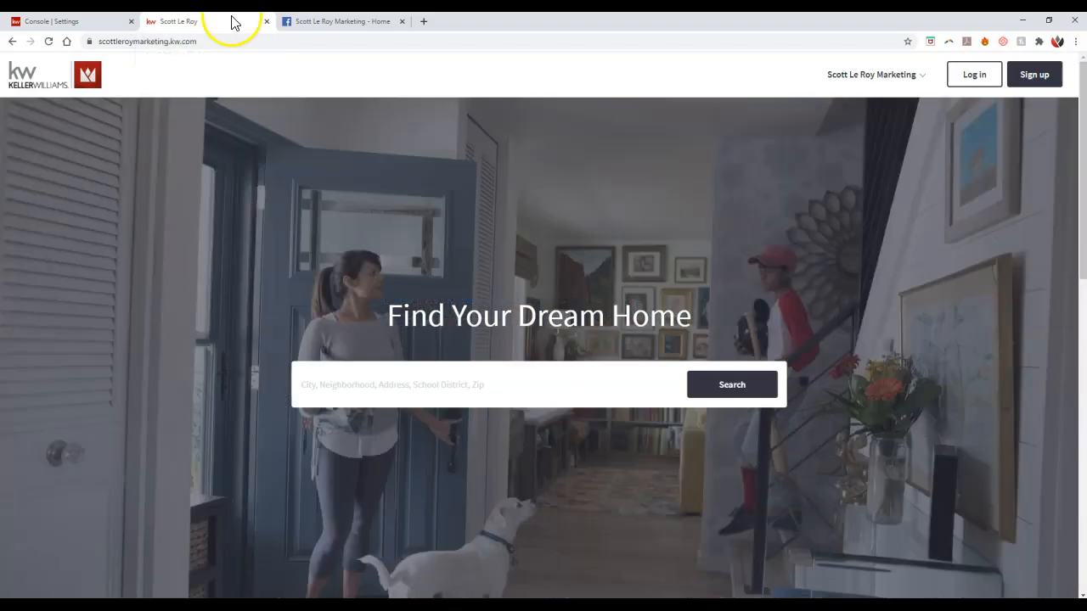
{"action": "mouse_move", "coordinate": [253, 163]}
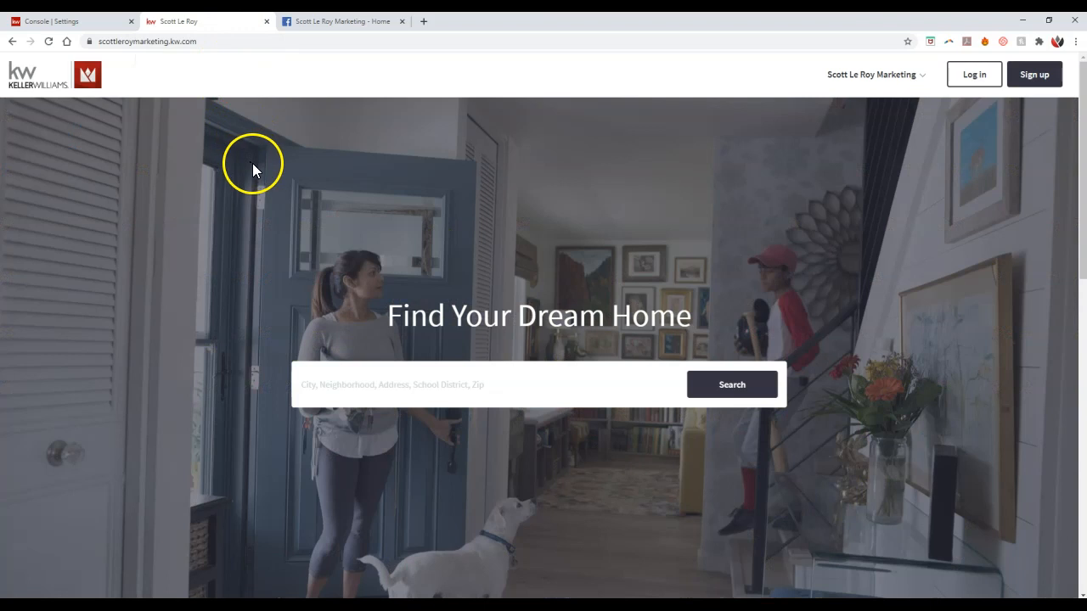
{"action": "mouse_move", "coordinate": [368, 306]}
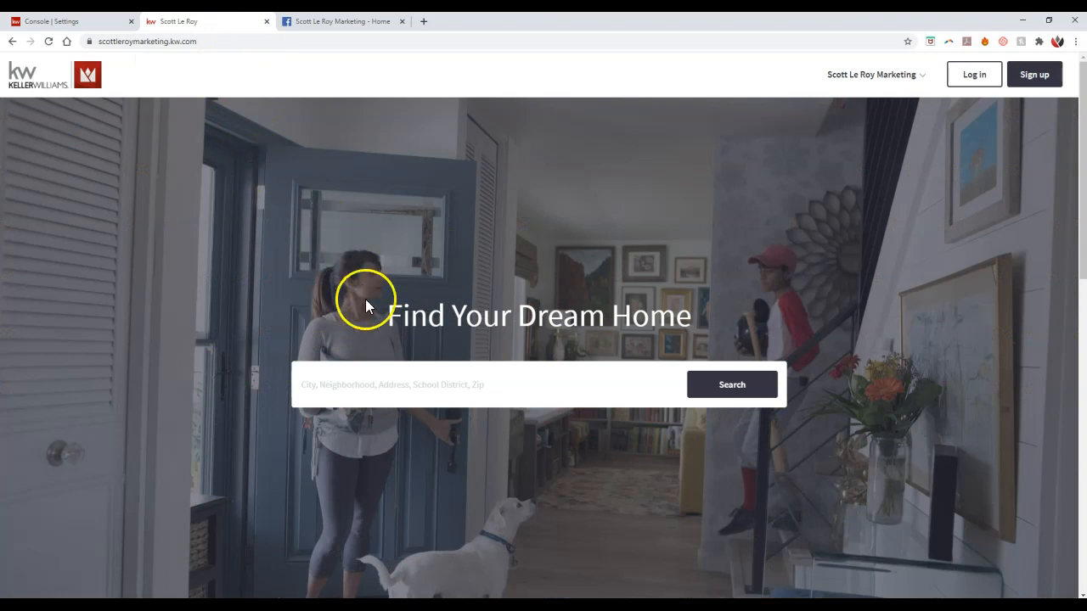
{"action": "left_click", "coordinate": [484, 384]}
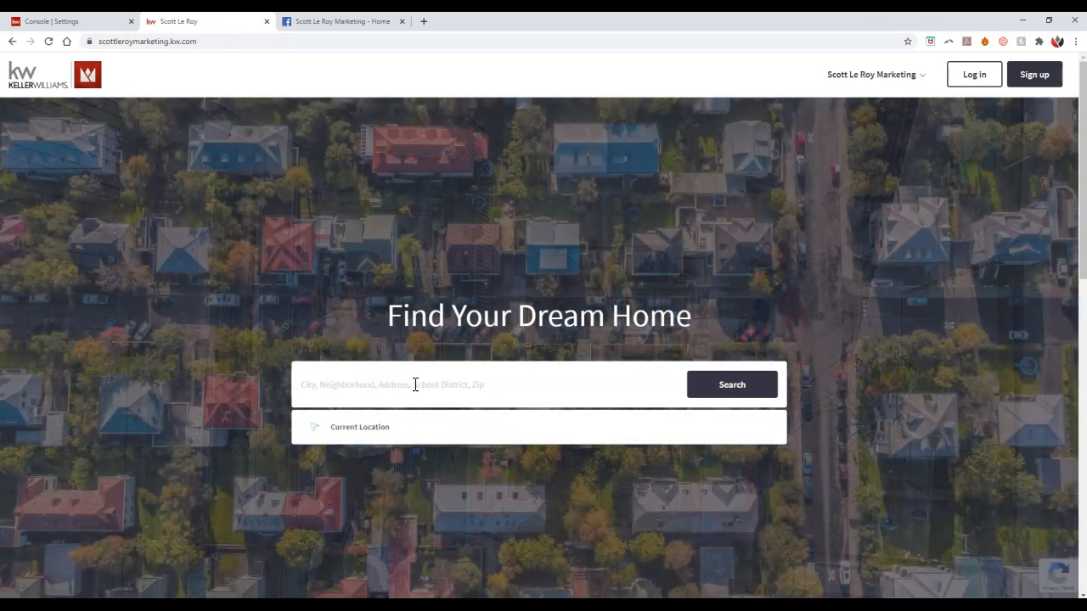
{"action": "mouse_move", "coordinate": [377, 432]}
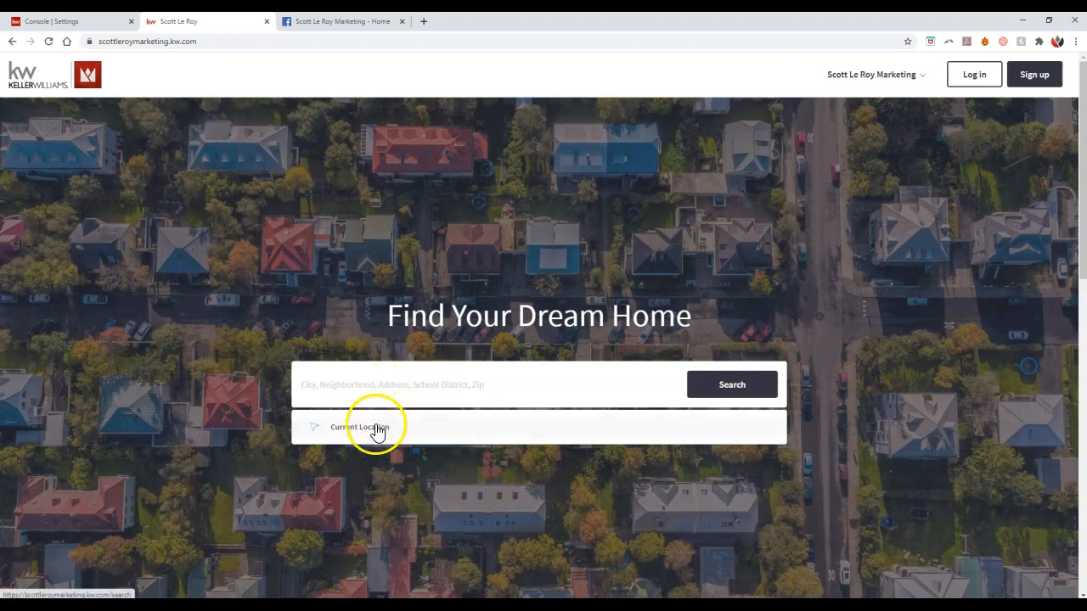
{"action": "left_click", "coordinate": [360, 426]}
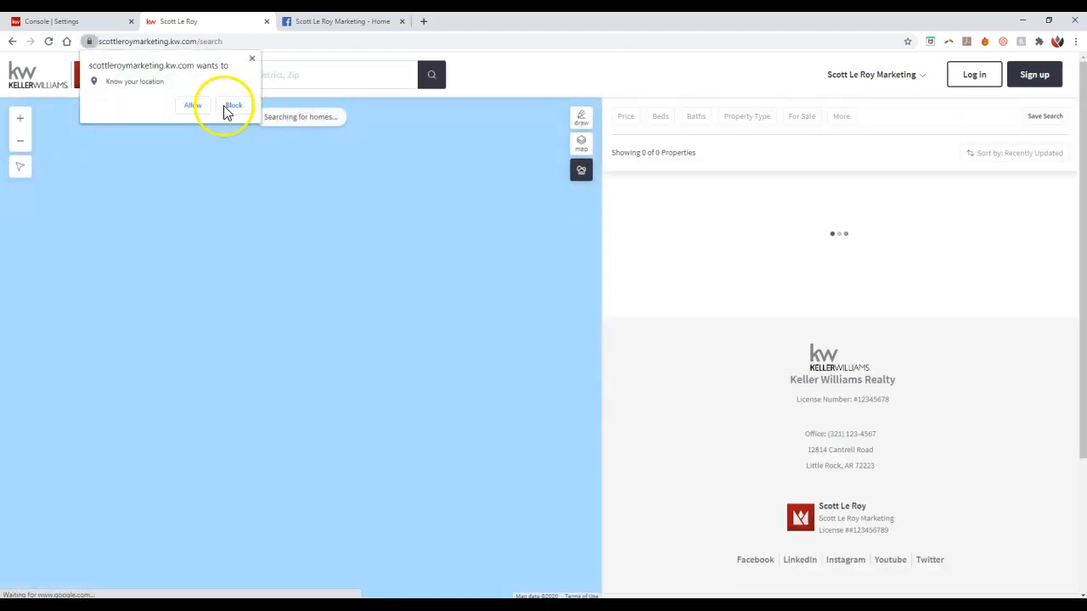
{"action": "left_click", "coordinate": [192, 105]}
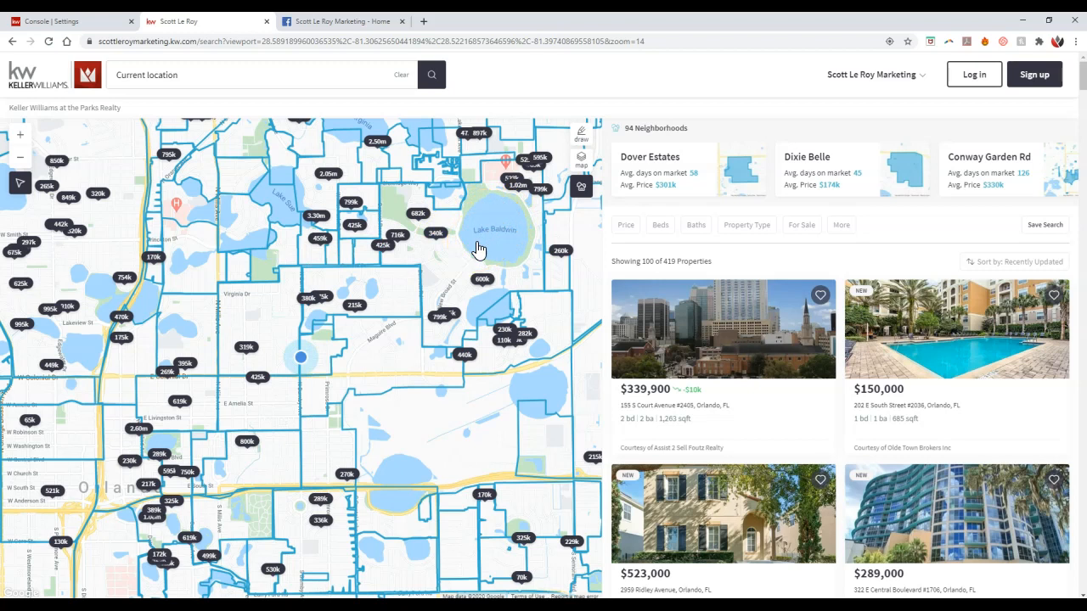
{"action": "mouse_move", "coordinate": [694, 472]}
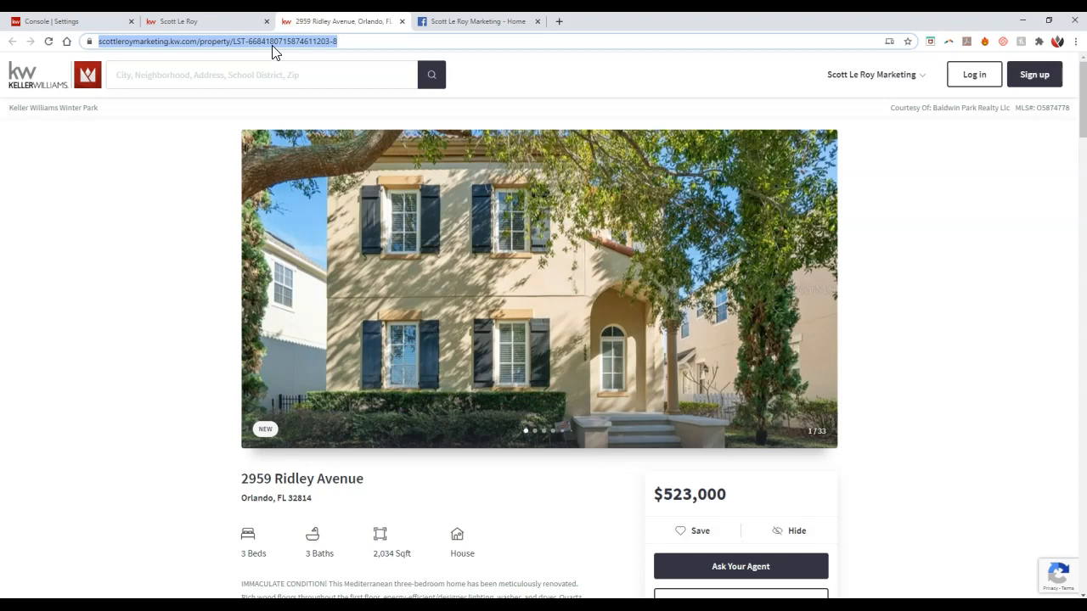
{"action": "mouse_move", "coordinate": [493, 365]}
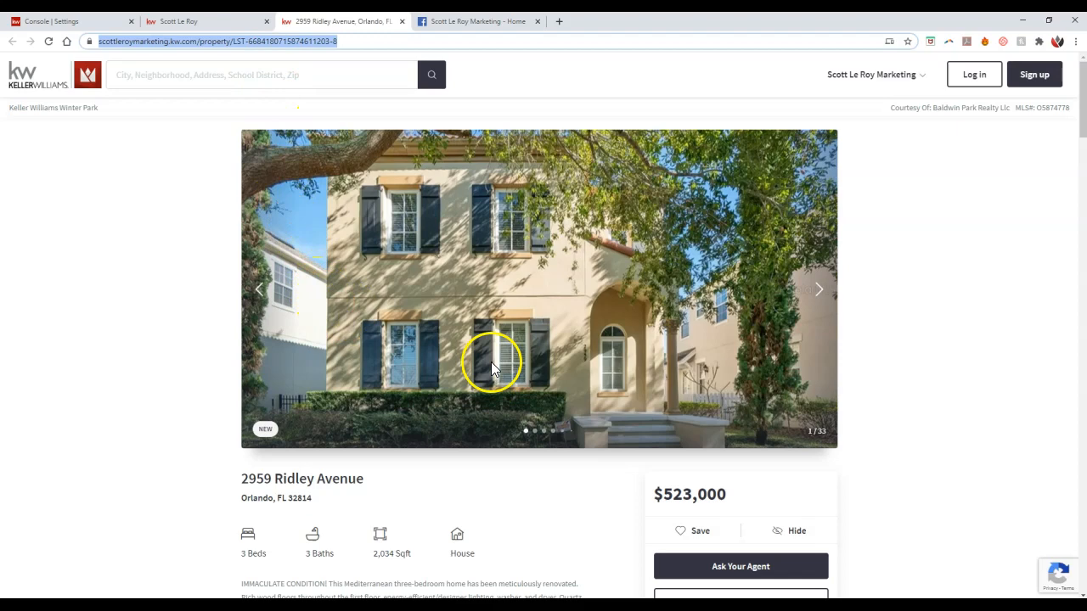
{"action": "scroll", "scroll_direction": "down", "scroll_amount": 3}
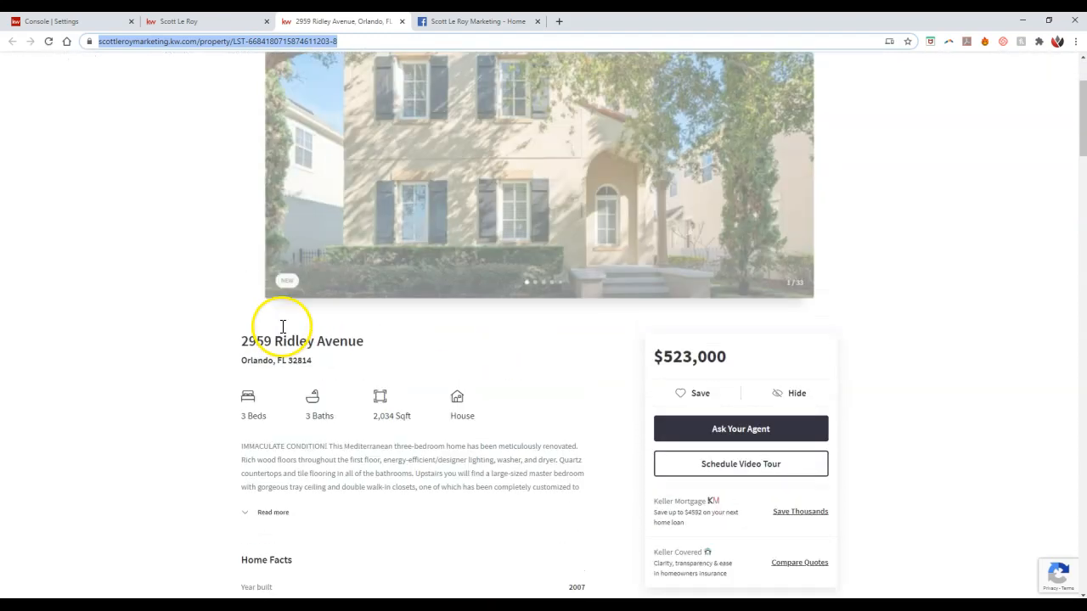
{"action": "scroll", "scroll_direction": "up", "scroll_amount": 3}
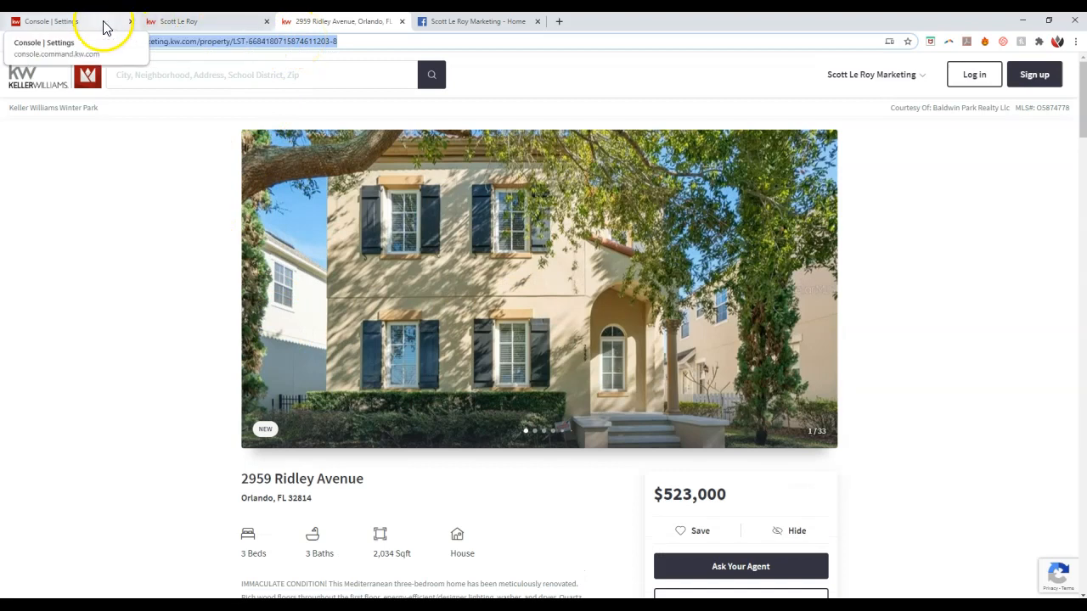
Step: Return to the Console Settings tab and head to the Campaigns area
{"action": "left_click", "coordinate": [48, 21]}
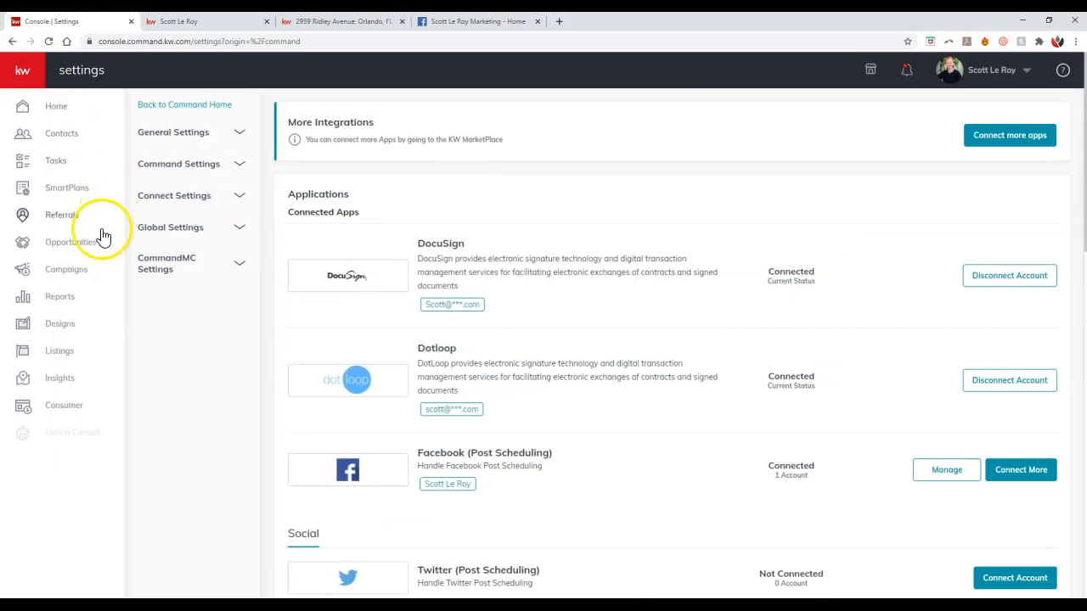
{"action": "mouse_move", "coordinate": [66, 268]}
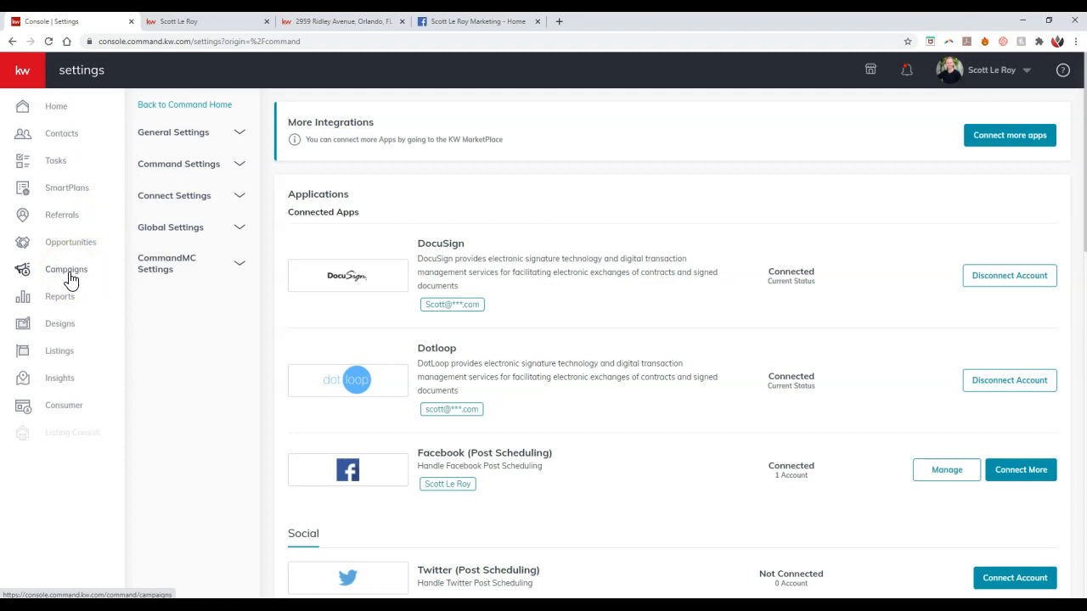
{"action": "left_click", "coordinate": [64, 268]}
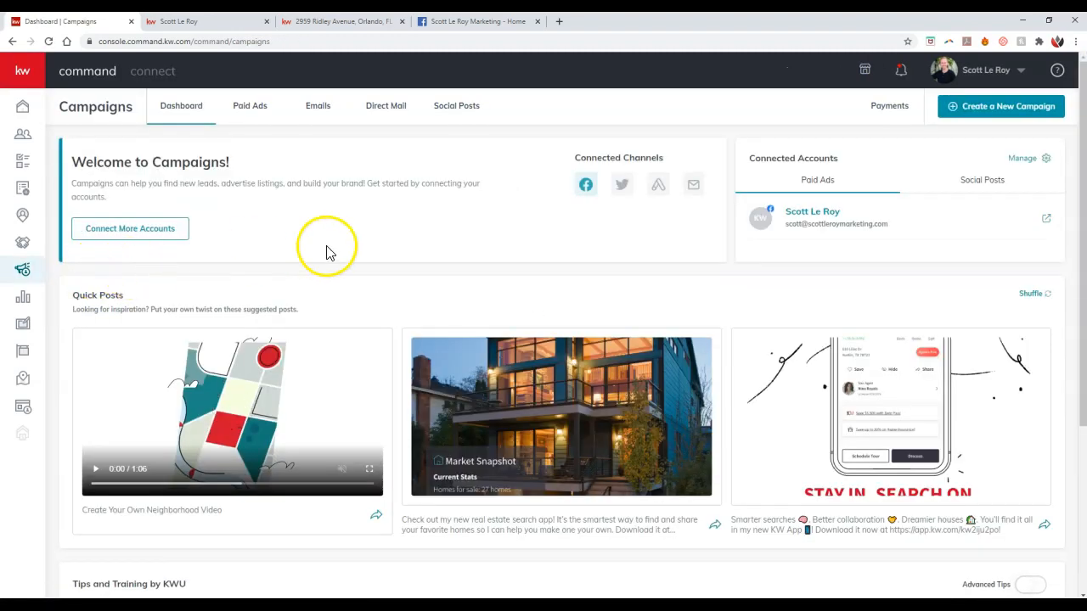
{"action": "mouse_move", "coordinate": [586, 184]}
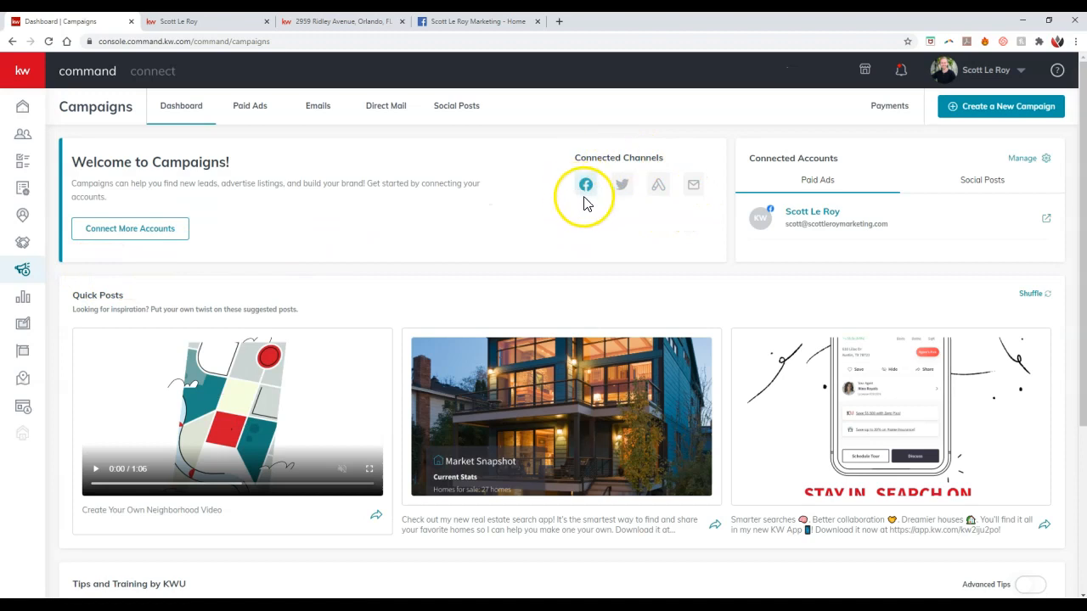
{"action": "mouse_move", "coordinate": [621, 185]}
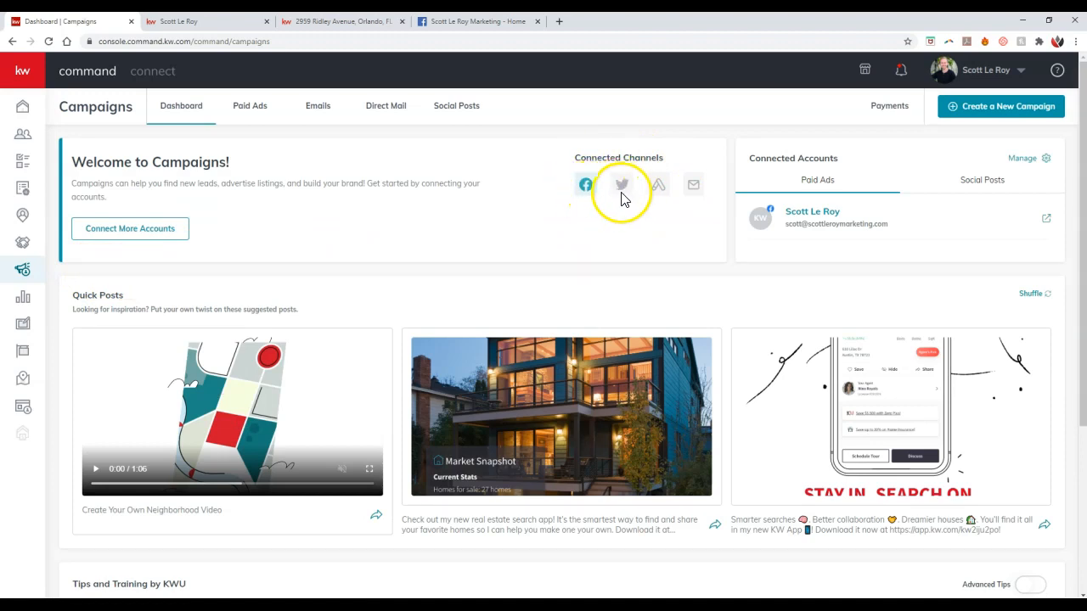
{"action": "mouse_move", "coordinate": [618, 197]}
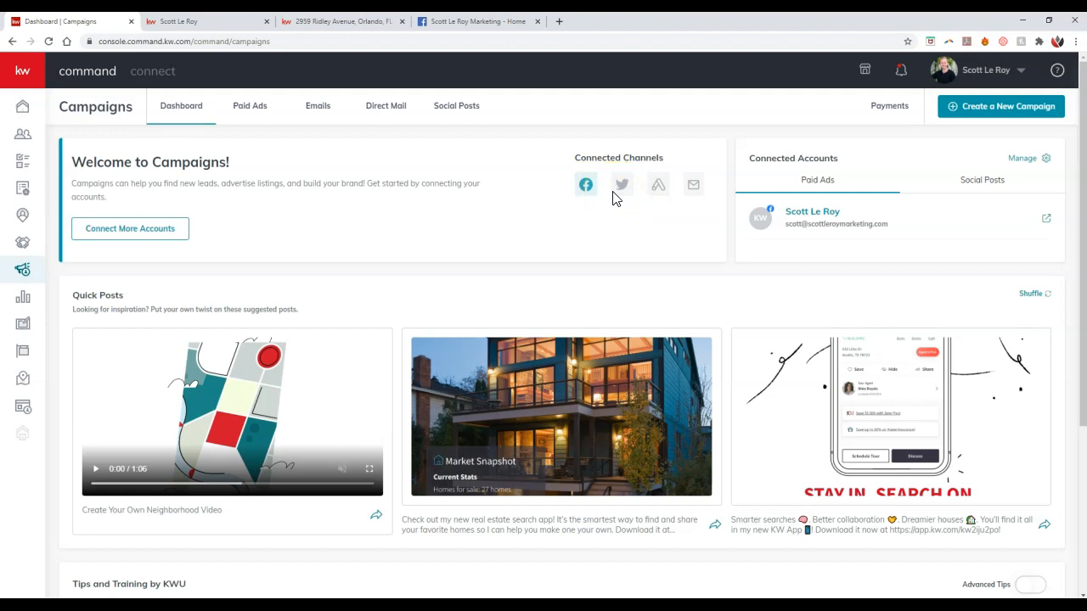
{"action": "mouse_move", "coordinate": [1007, 117]}
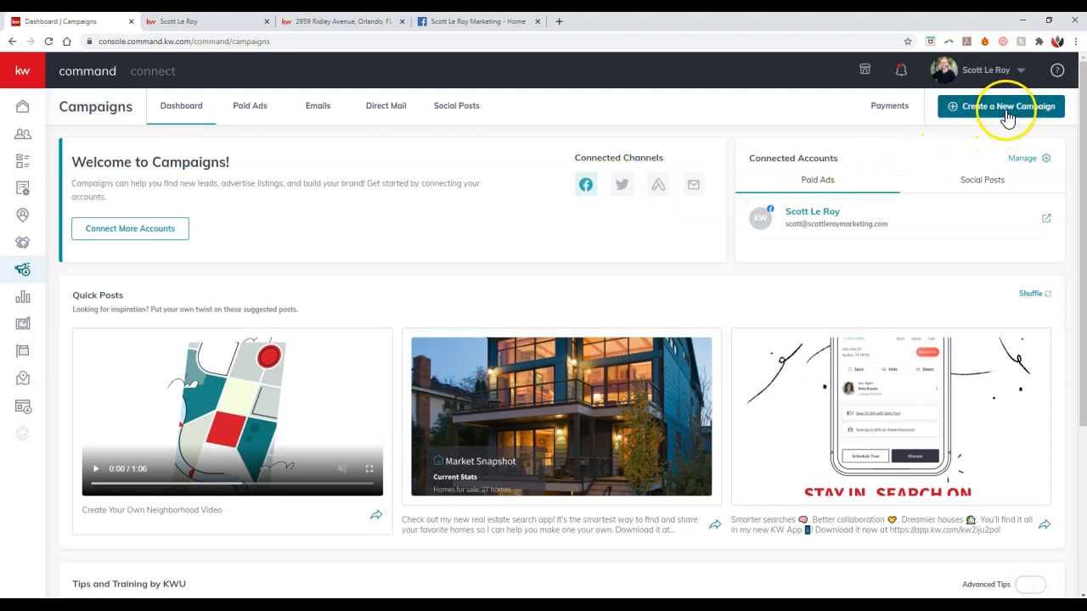
{"action": "mouse_move", "coordinate": [1009, 116]}
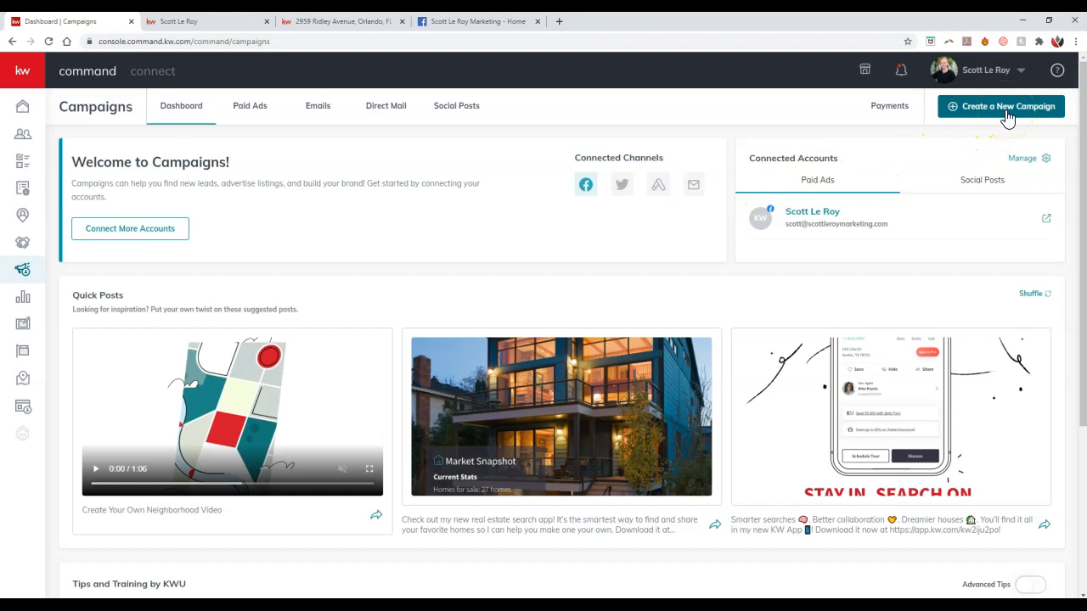
Step: Create a new campaign and pick Social Post as its type
{"action": "left_click", "coordinate": [1005, 106]}
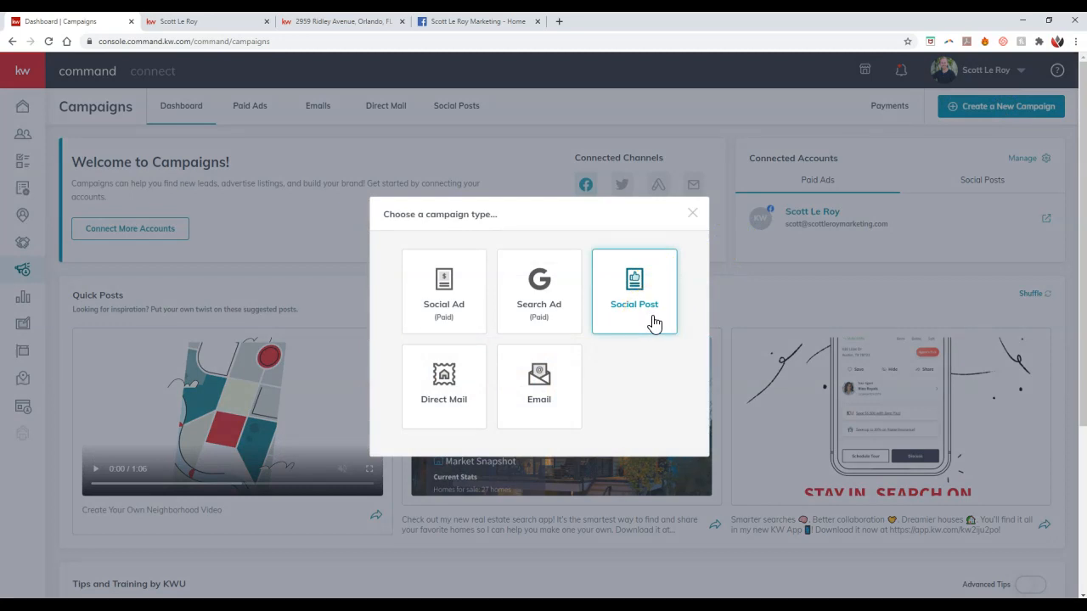
{"action": "left_click", "coordinate": [635, 290]}
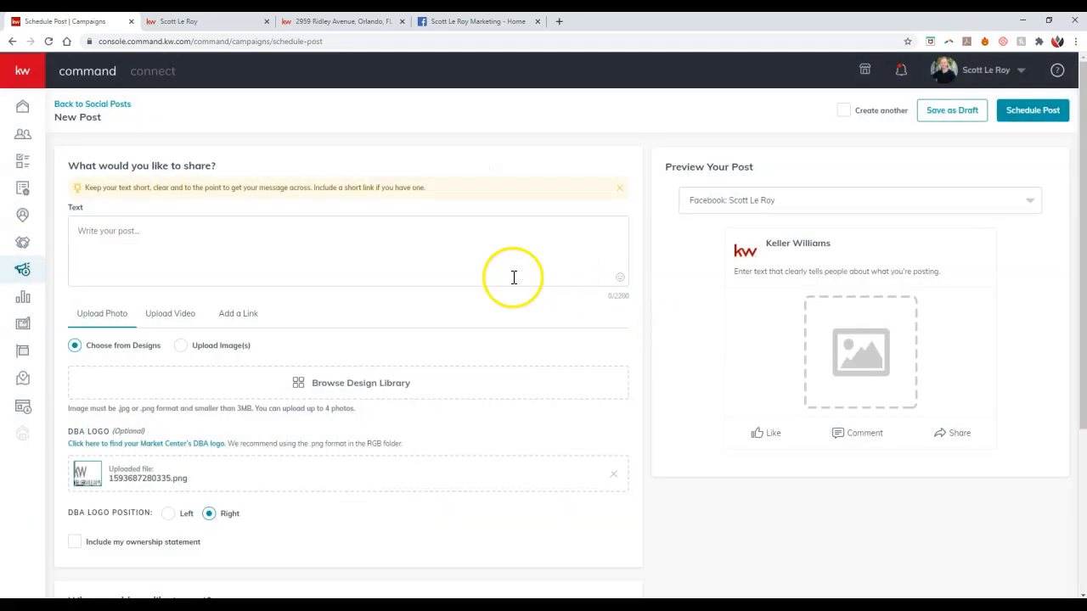
{"action": "mouse_move", "coordinate": [392, 265]}
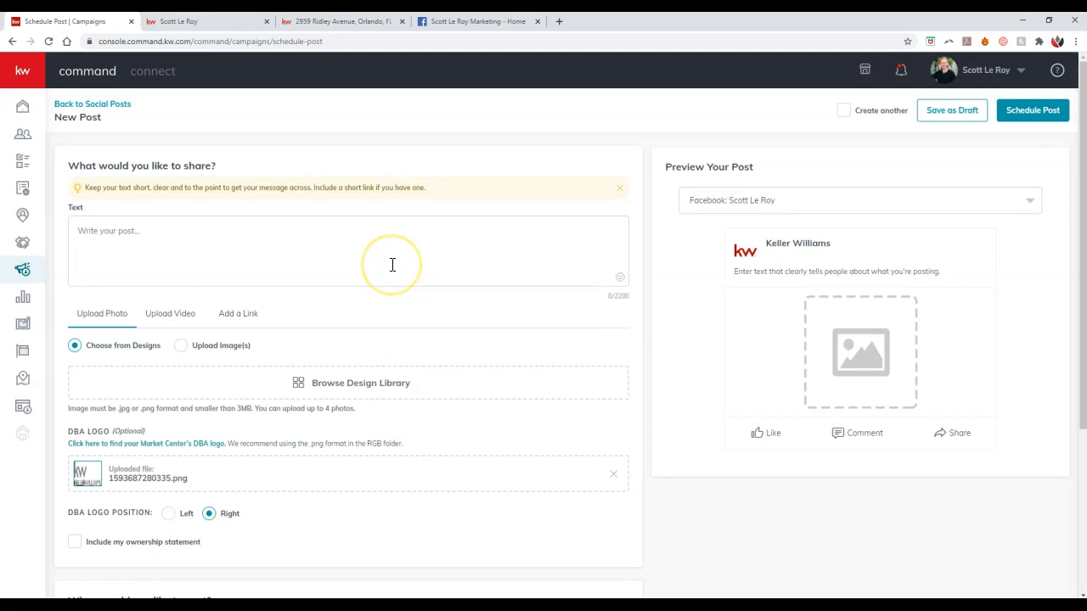
{"action": "mouse_move", "coordinate": [343, 258]}
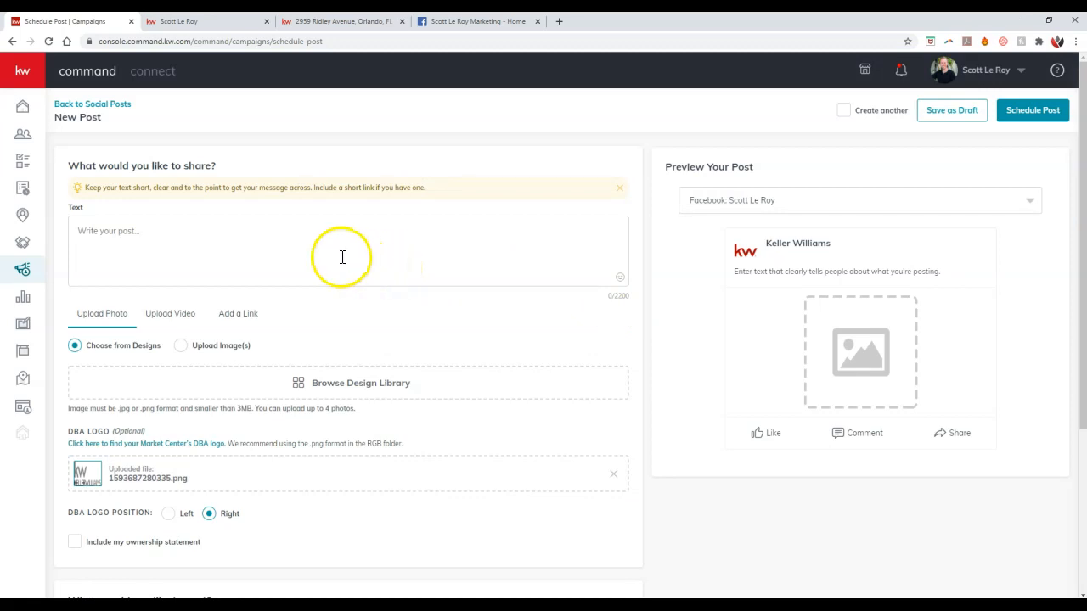
Step: Paste the scottleroymarketing.kw.com listing URL into the post text with an empty line above it
{"action": "type", "text": "https://scottleroymarketing.kw.com/property/LST-6684180715874611203-8"}
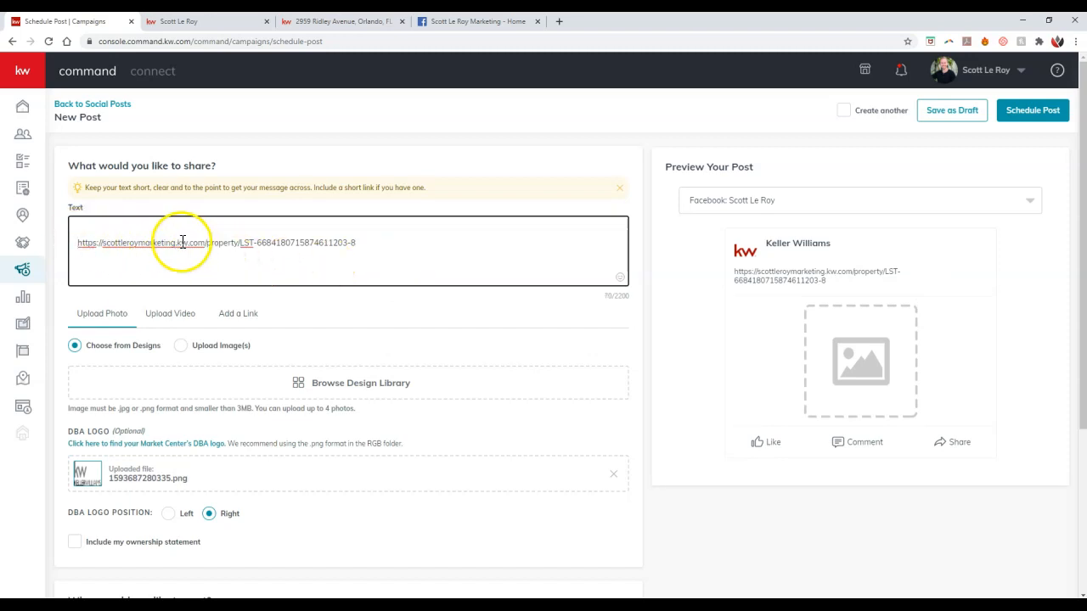
{"action": "key", "text": "Return"}
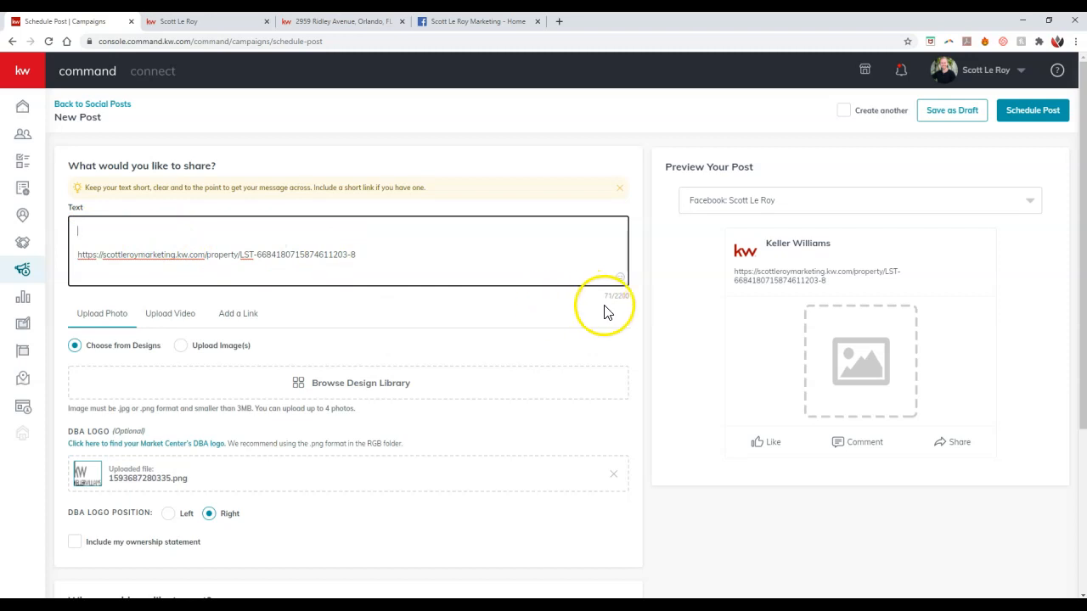
{"action": "mouse_move", "coordinate": [629, 309]}
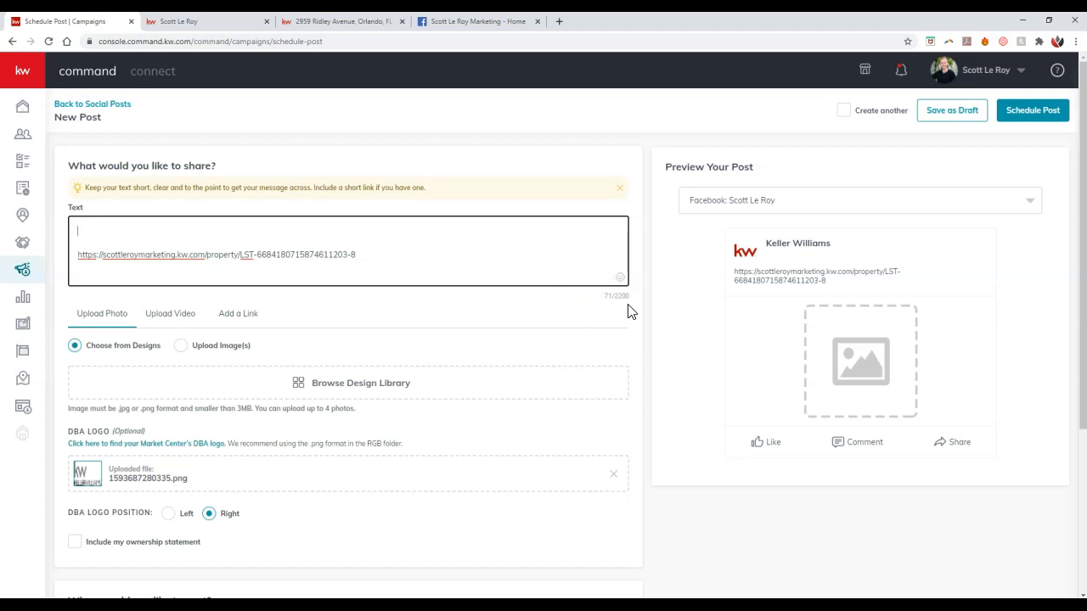
{"action": "mouse_move", "coordinate": [365, 292]}
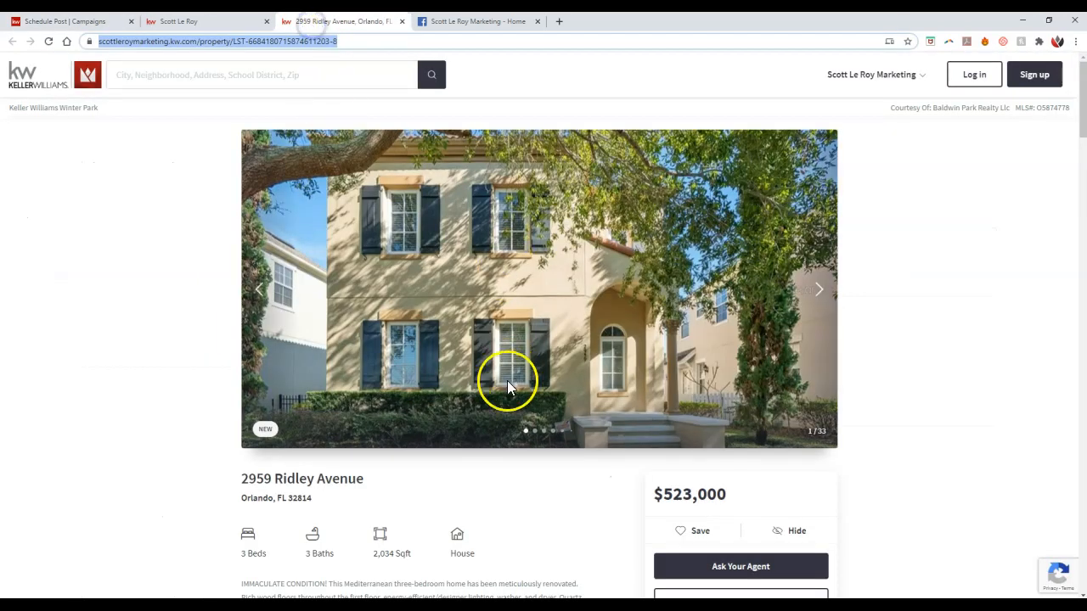
Step: Copy the description's opening paragraph from the listing page and return to the draft
{"action": "scroll", "scroll_direction": "down", "scroll_amount": 3}
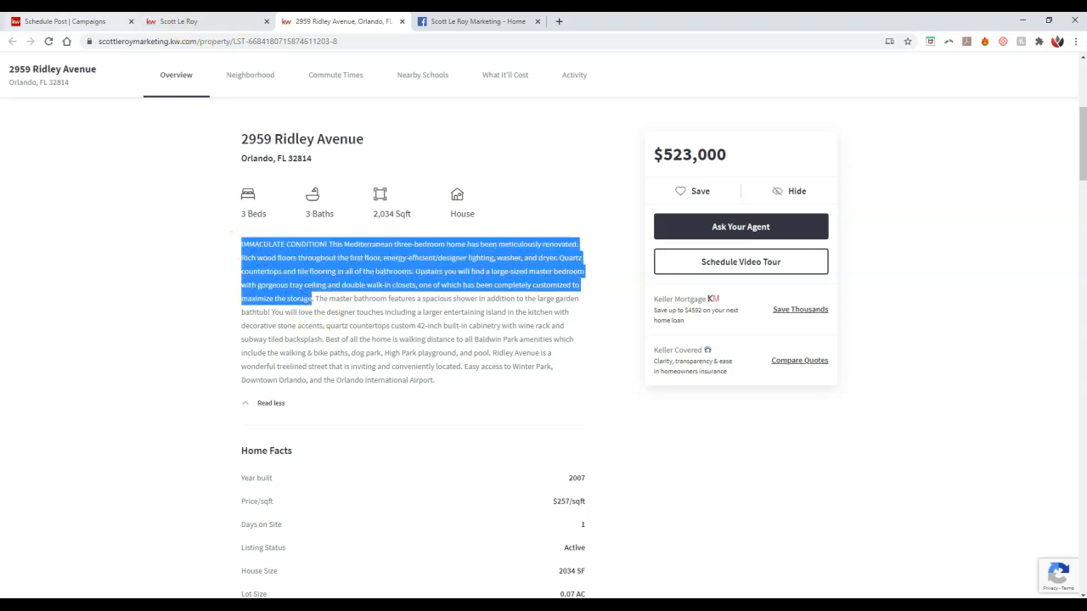
{"action": "left_click", "coordinate": [68, 20]}
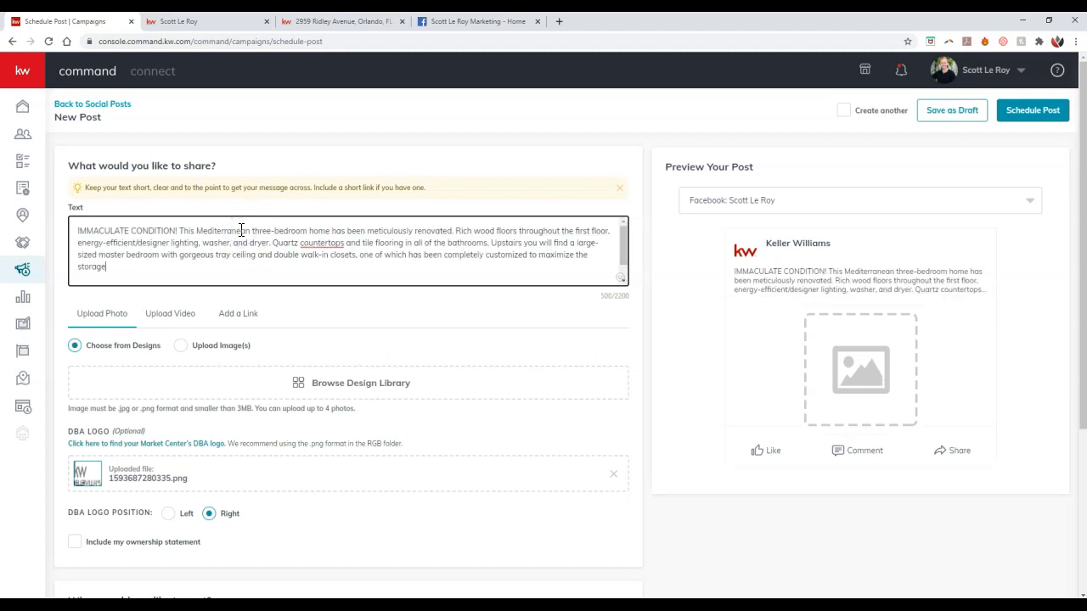
Step: Finish the description text and validate the listing URL as an attached link
{"action": "type", "text": "."}
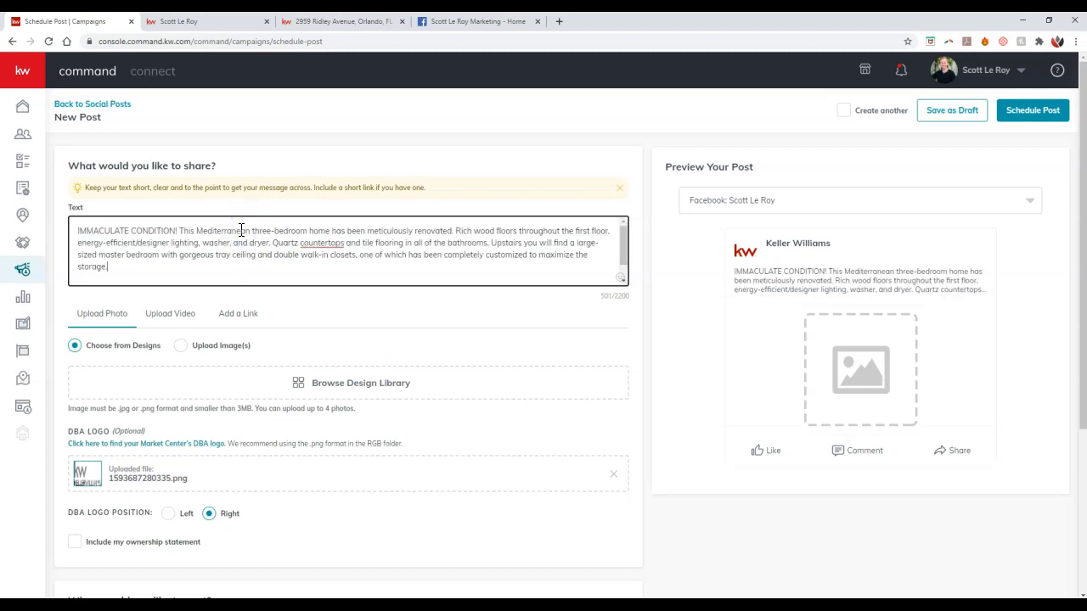
{"action": "mouse_move", "coordinate": [619, 281]}
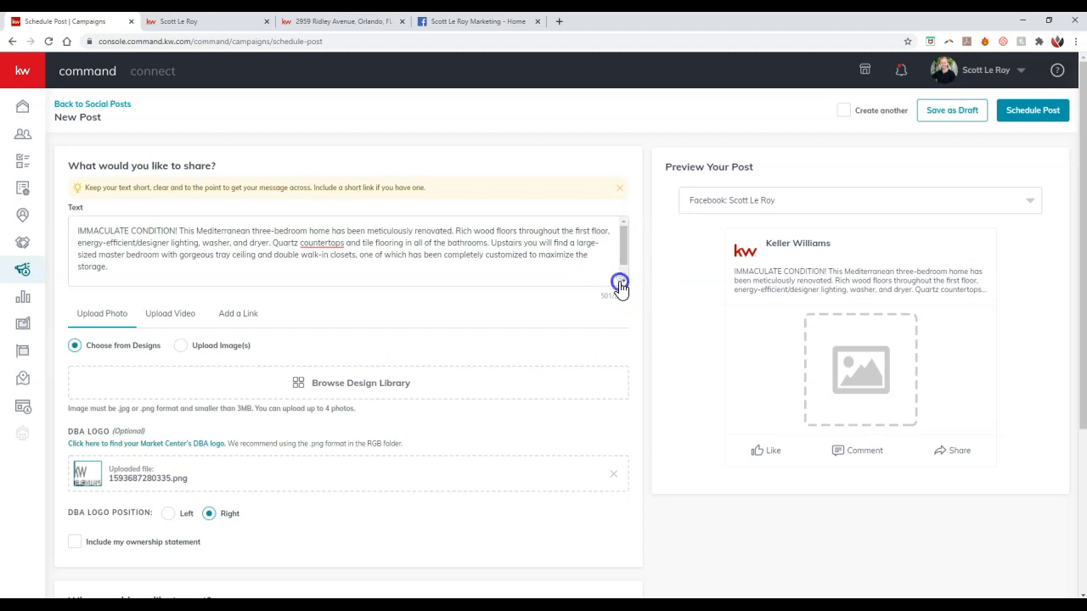
{"action": "left_click", "coordinate": [618, 282]}
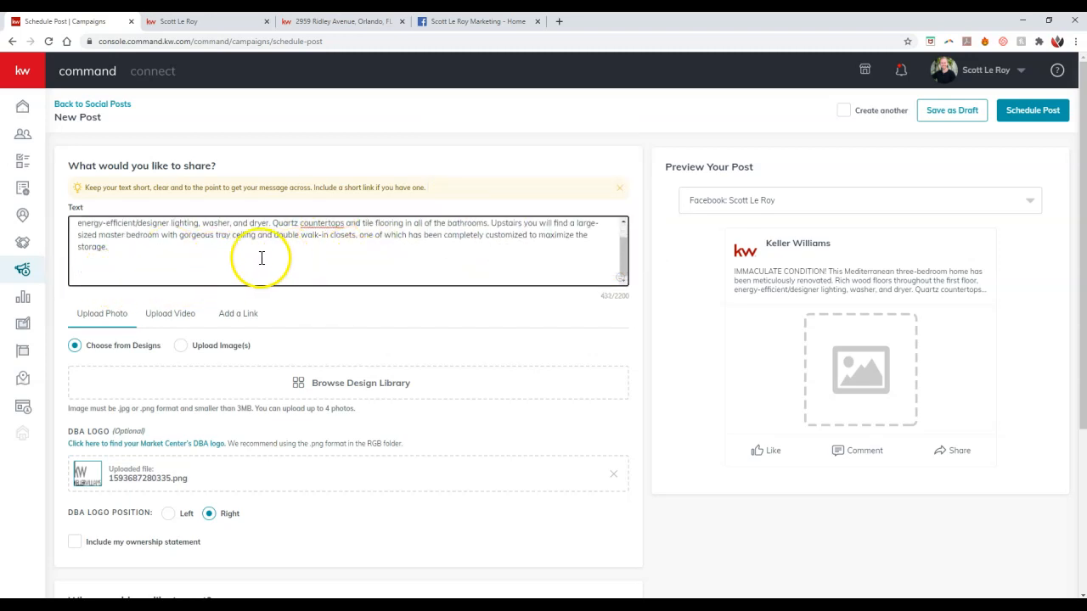
{"action": "left_click", "coordinate": [238, 313]}
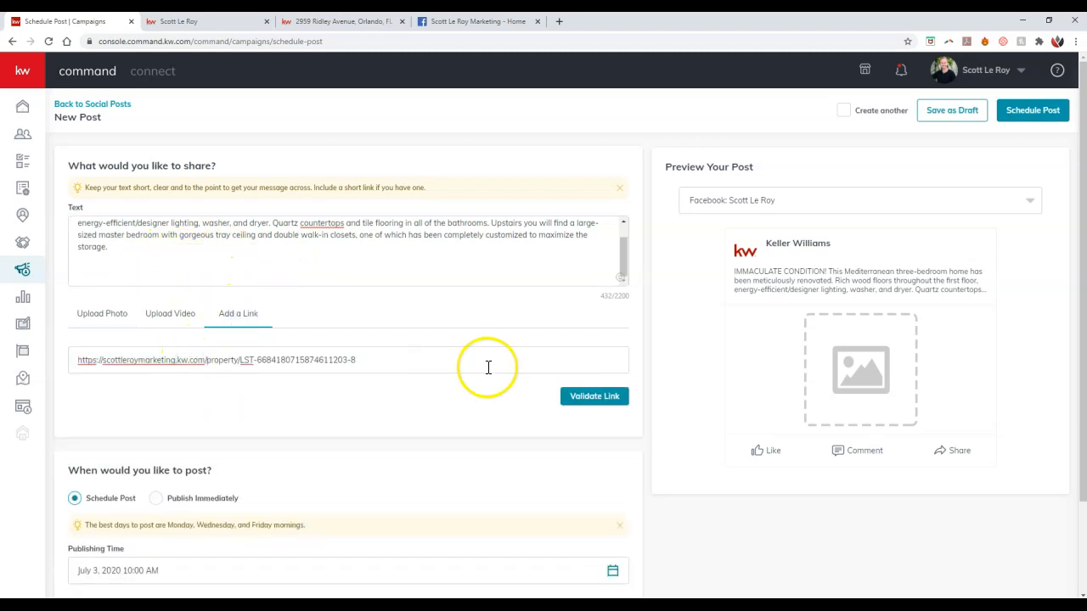
{"action": "left_click", "coordinate": [594, 396]}
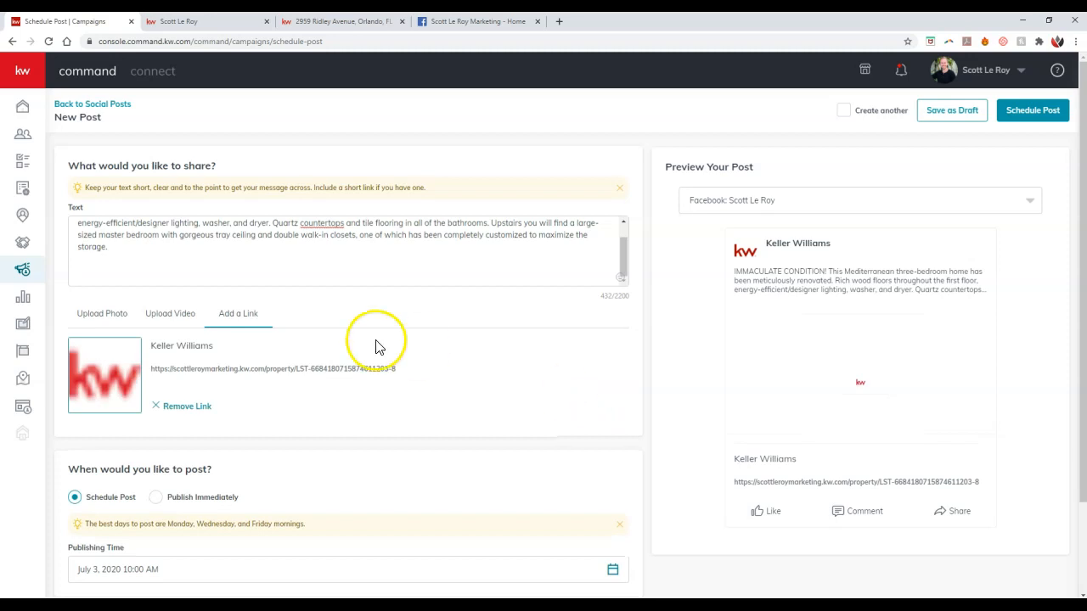
{"action": "mouse_move", "coordinate": [745, 360]}
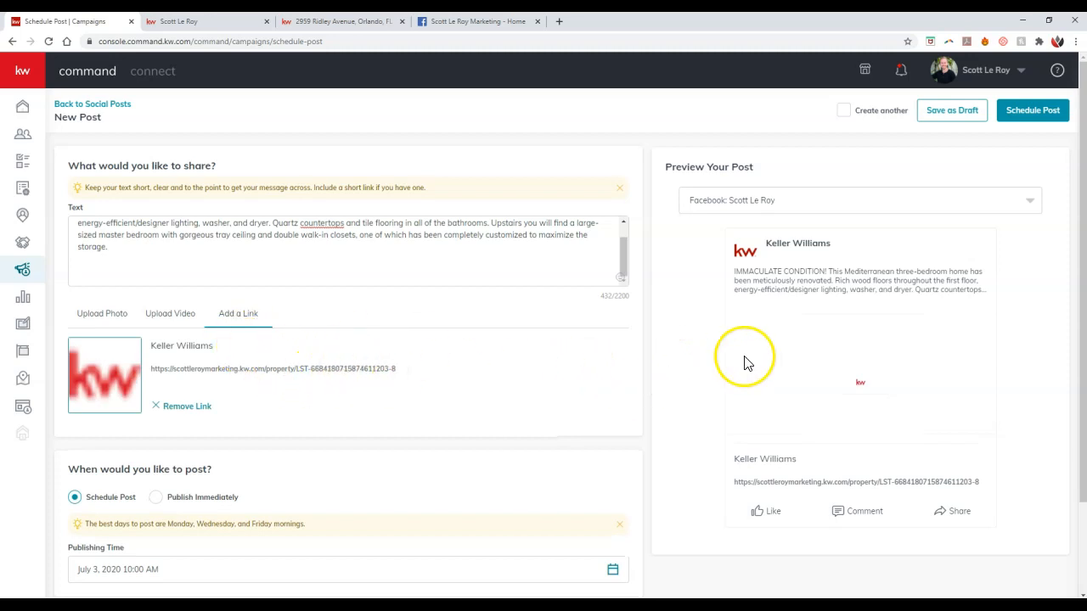
{"action": "mouse_move", "coordinate": [270, 370]}
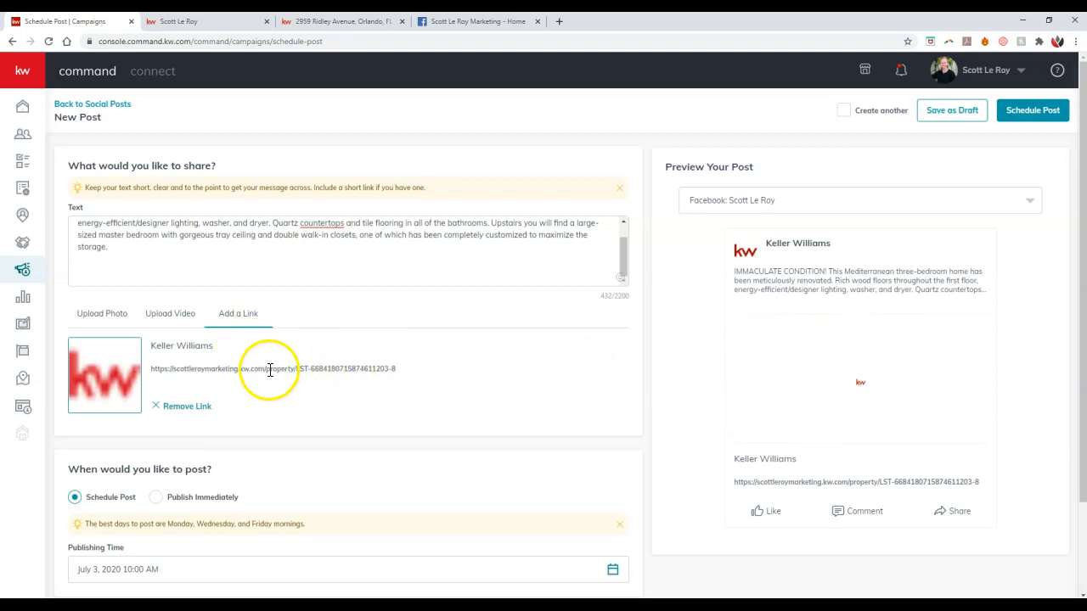
{"action": "mouse_move", "coordinate": [312, 313]}
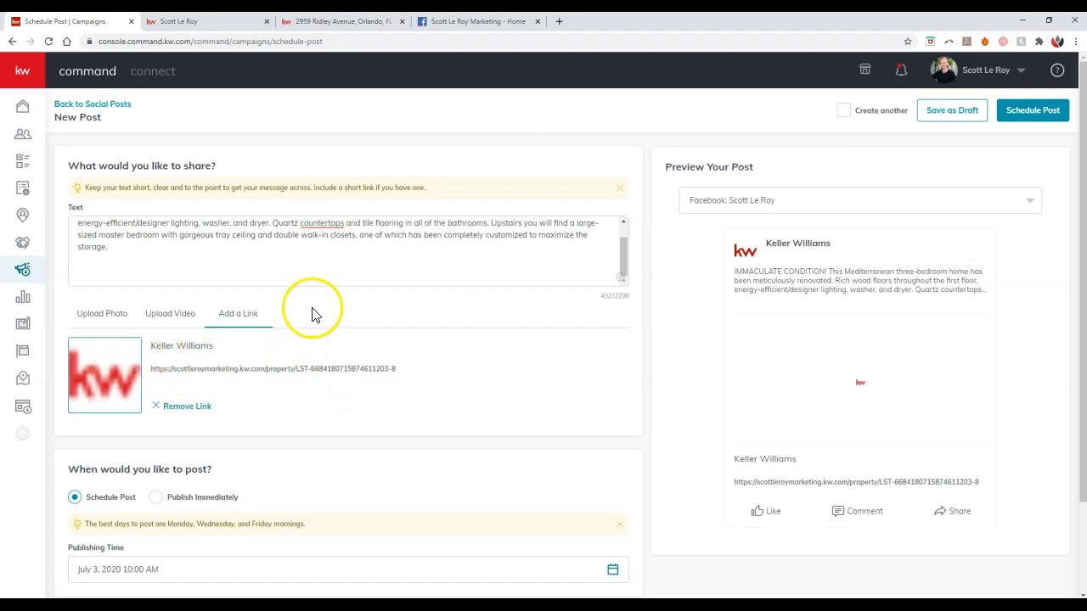
{"action": "mouse_move", "coordinate": [241, 287]}
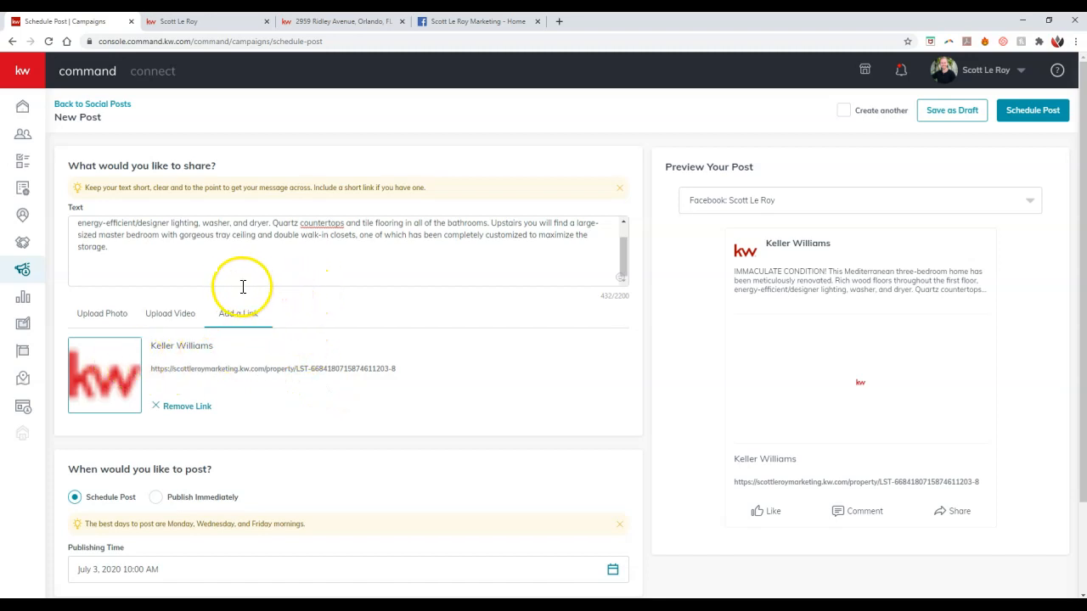
{"action": "mouse_move", "coordinate": [859, 384]}
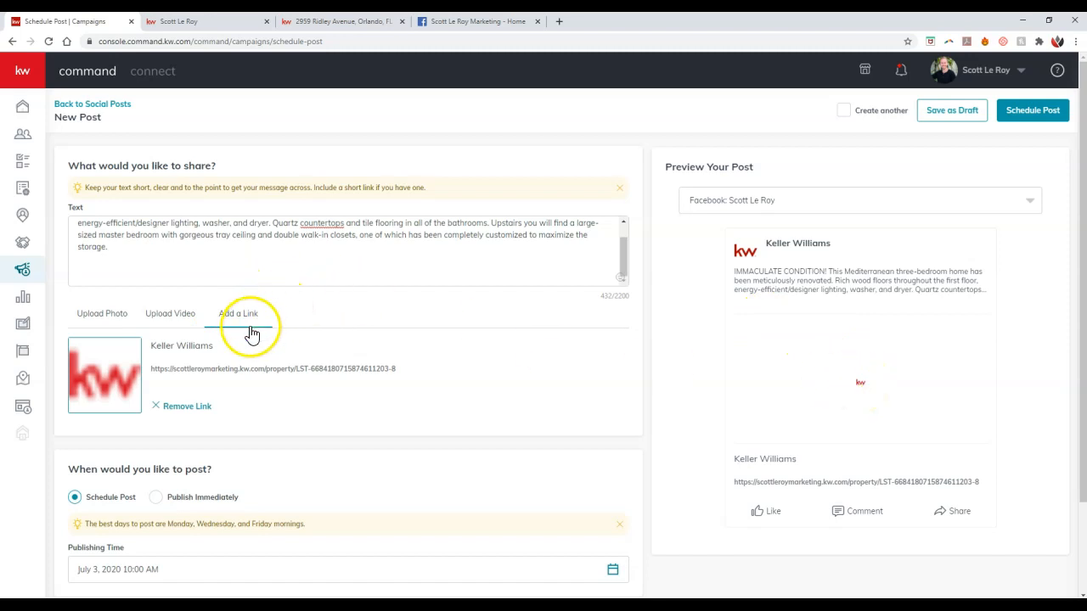
Step: Remove the attached link card so the URL stays in the post text only
{"action": "left_click", "coordinate": [186, 406]}
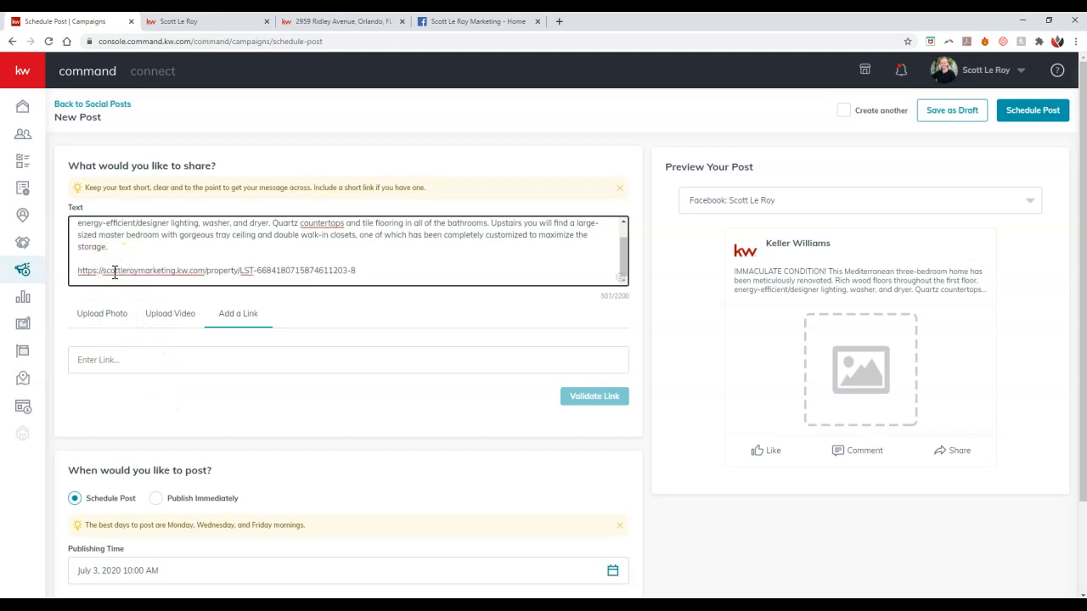
{"action": "left_click", "coordinate": [102, 312]}
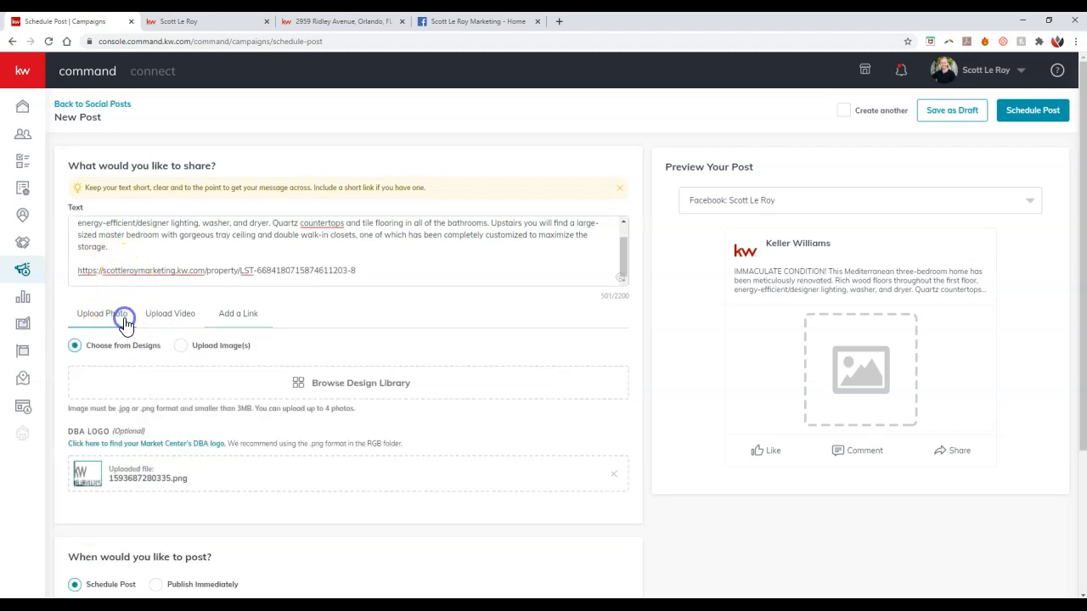
{"action": "left_click", "coordinate": [340, 20]}
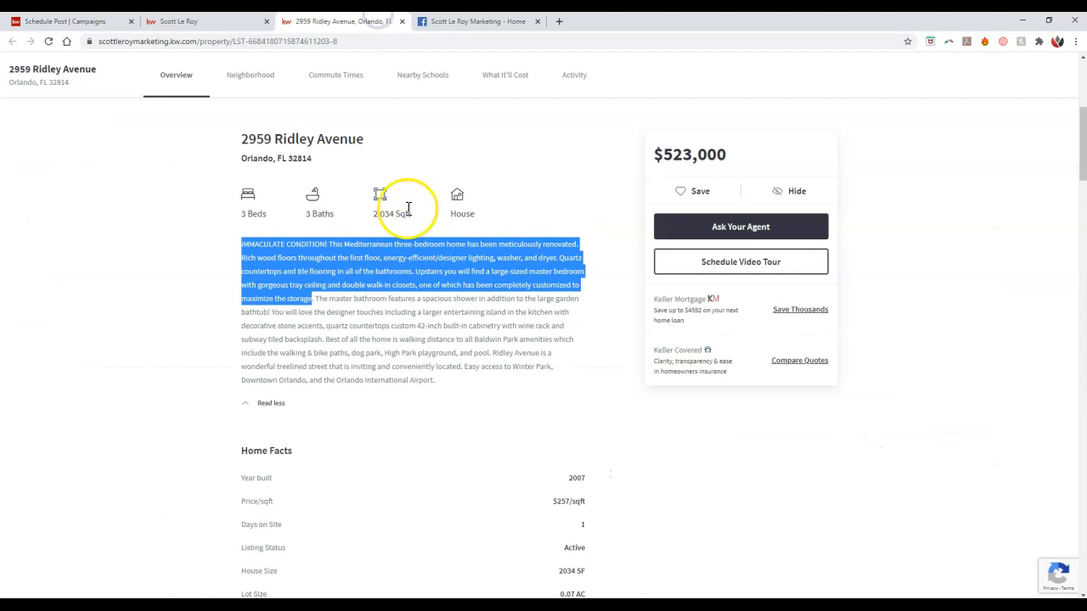
{"action": "scroll", "scroll_direction": "up", "scroll_amount": 3}
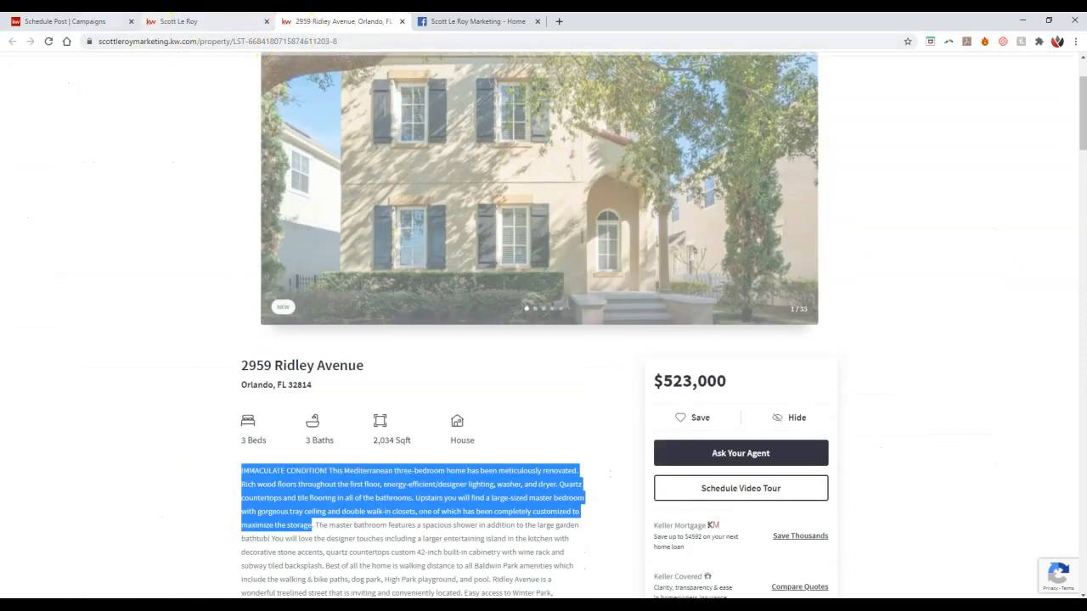
{"action": "left_click", "coordinate": [68, 21]}
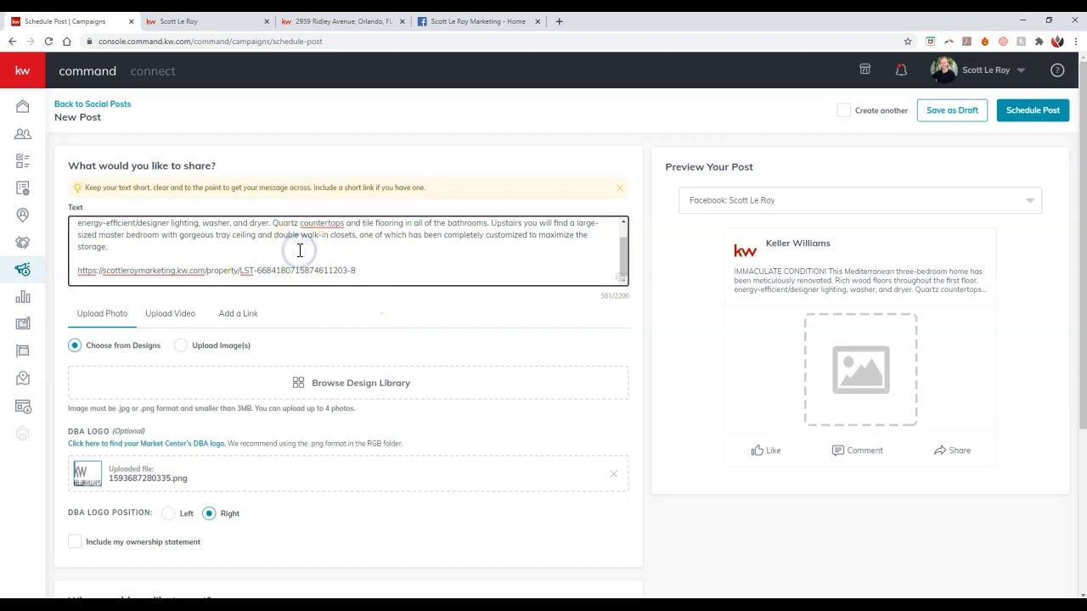
Step: End the post text with #realestate #baldwinpark and set it to publish immediately
{"action": "type", "text": "#realestate #baldwinpark"}
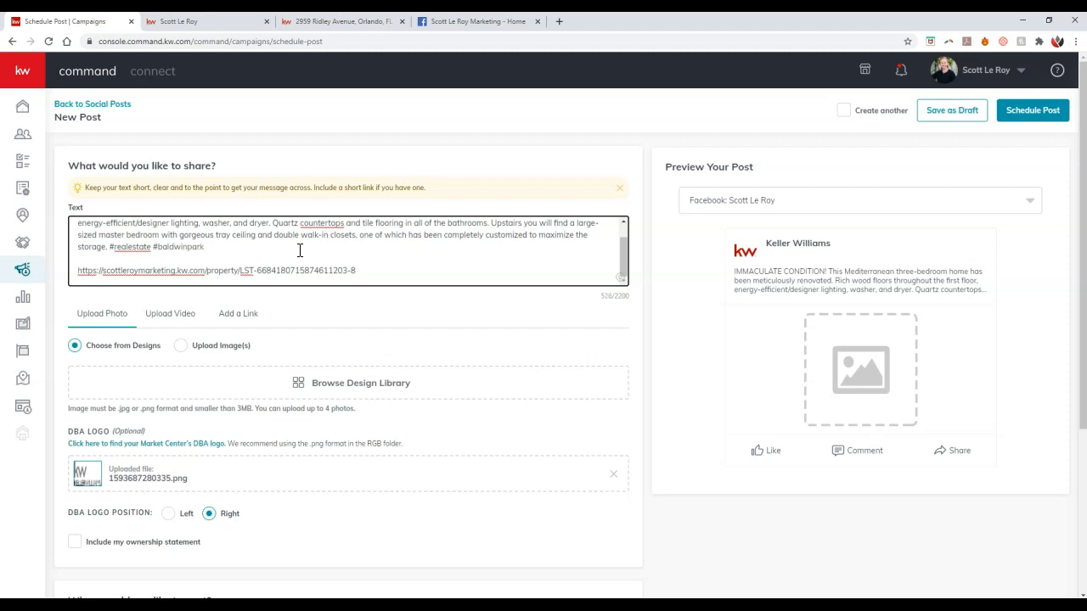
{"action": "scroll", "scroll_direction": "down", "scroll_amount": 3}
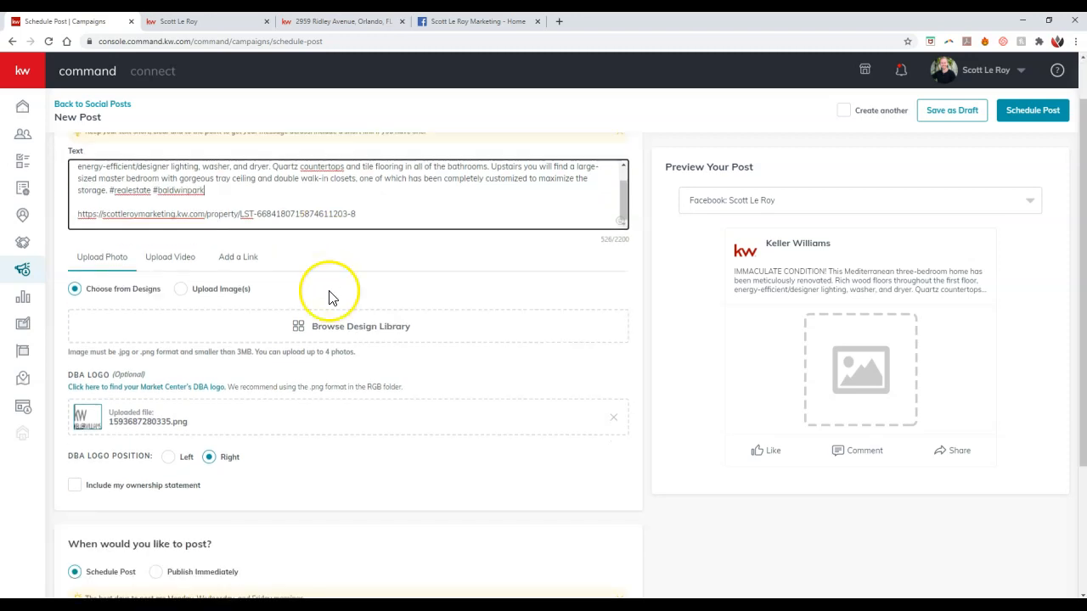
{"action": "mouse_move", "coordinate": [186, 441]}
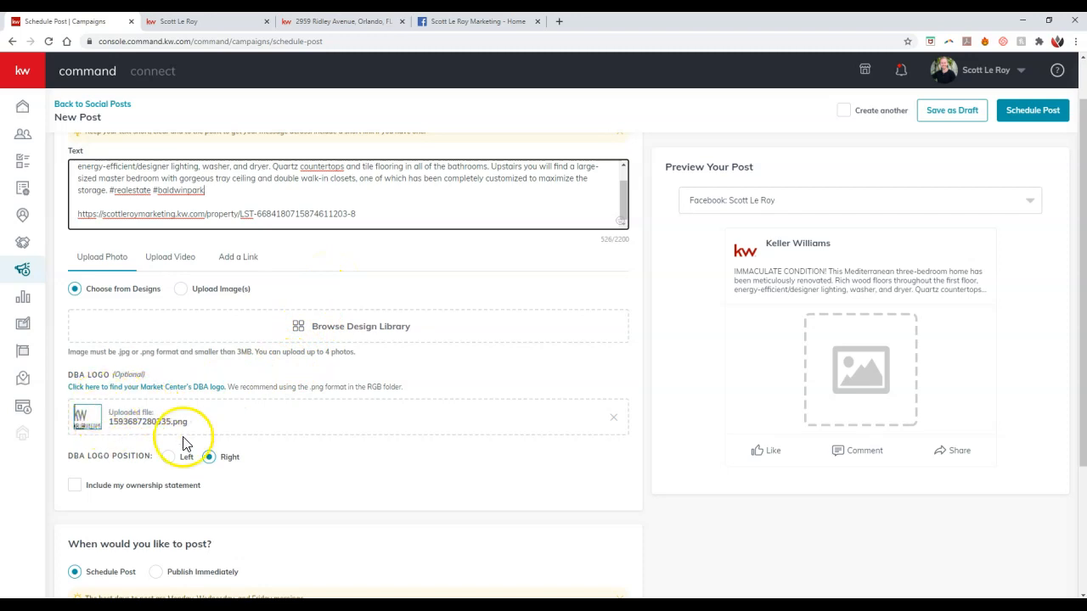
{"action": "scroll", "scroll_direction": "down", "scroll_amount": 3}
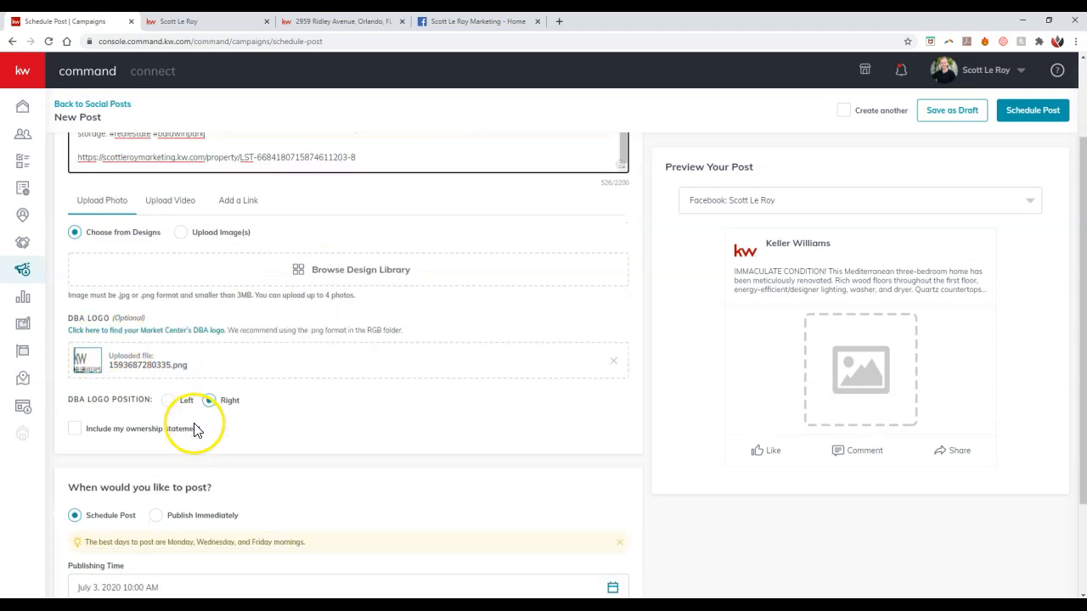
{"action": "left_click", "coordinate": [75, 428]}
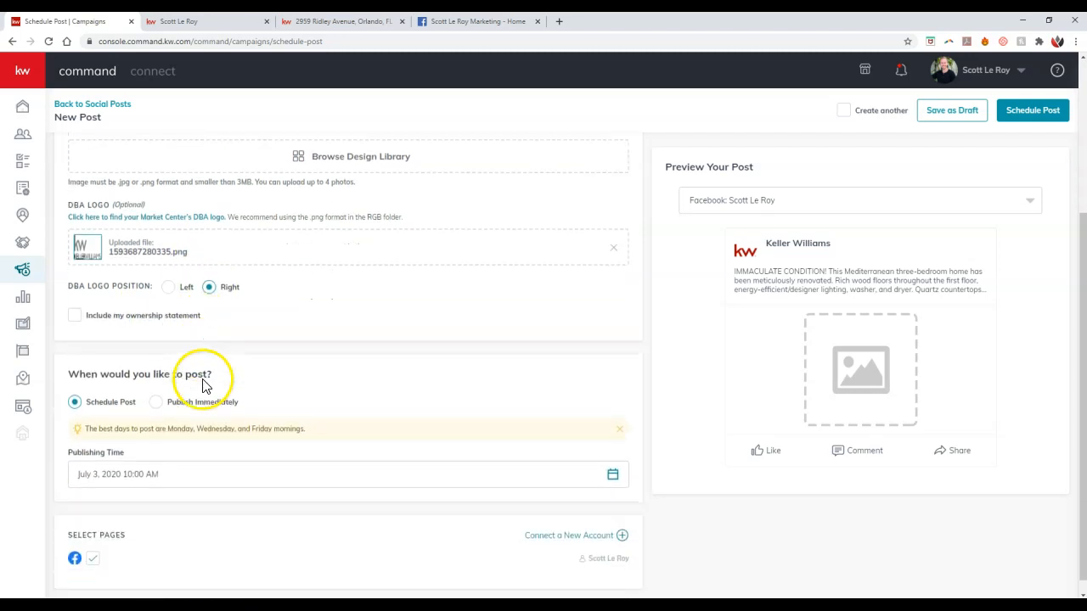
{"action": "scroll", "scroll_direction": "down", "scroll_amount": 3}
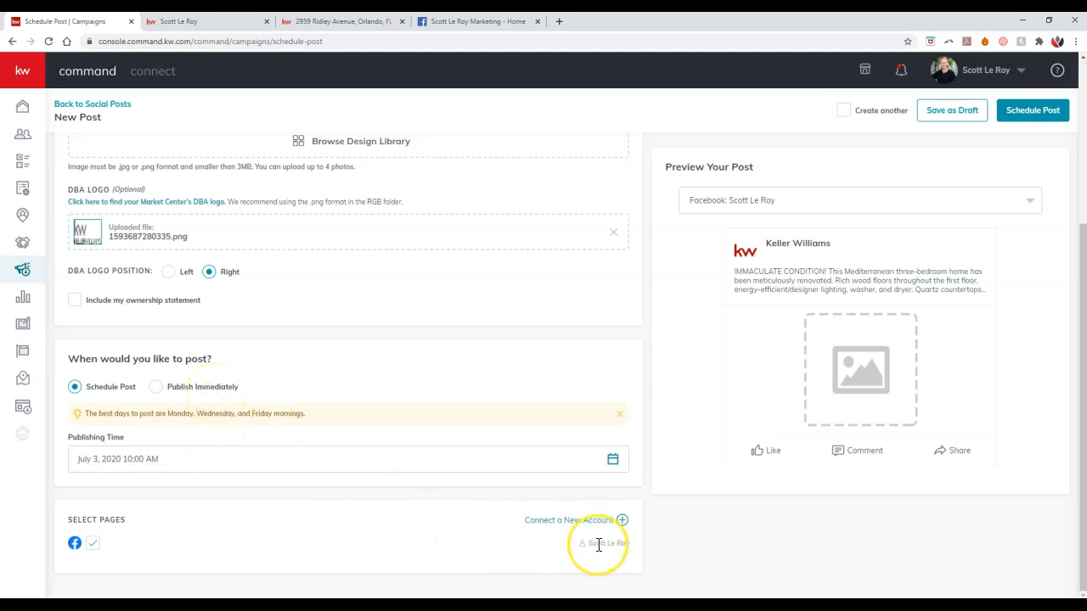
{"action": "mouse_move", "coordinate": [608, 484]}
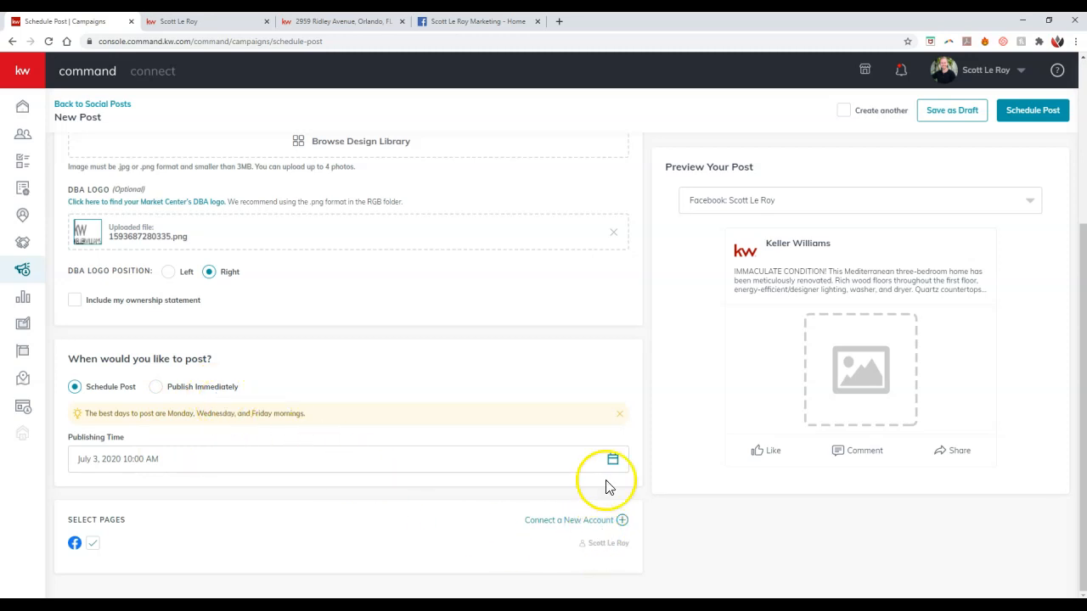
{"action": "mouse_move", "coordinate": [506, 375]}
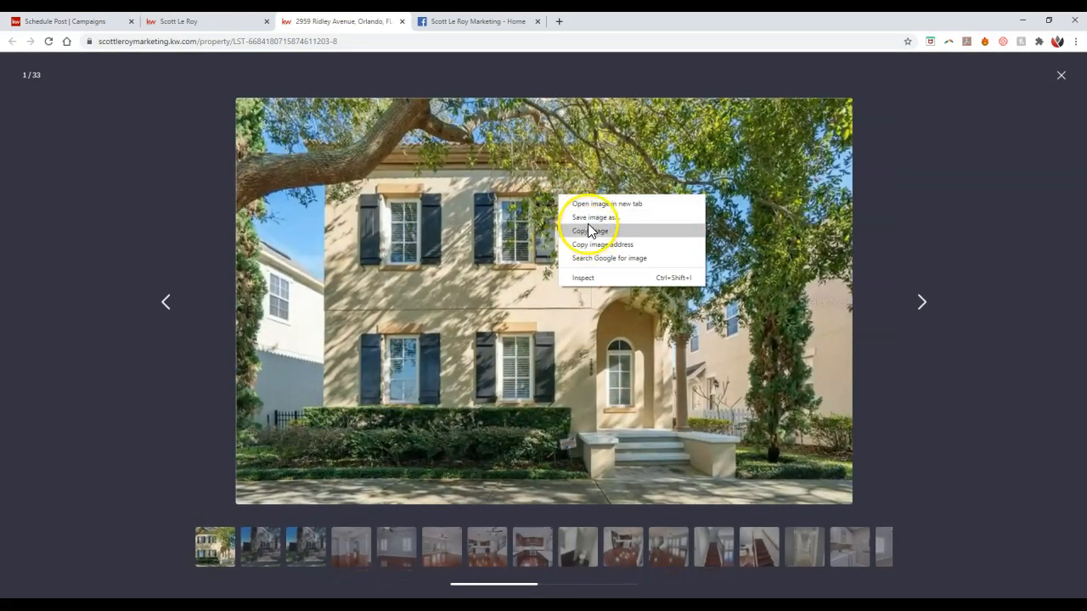
Step: Save the house's front-view photo to Downloads via Save image as
{"action": "left_click", "coordinate": [592, 217]}
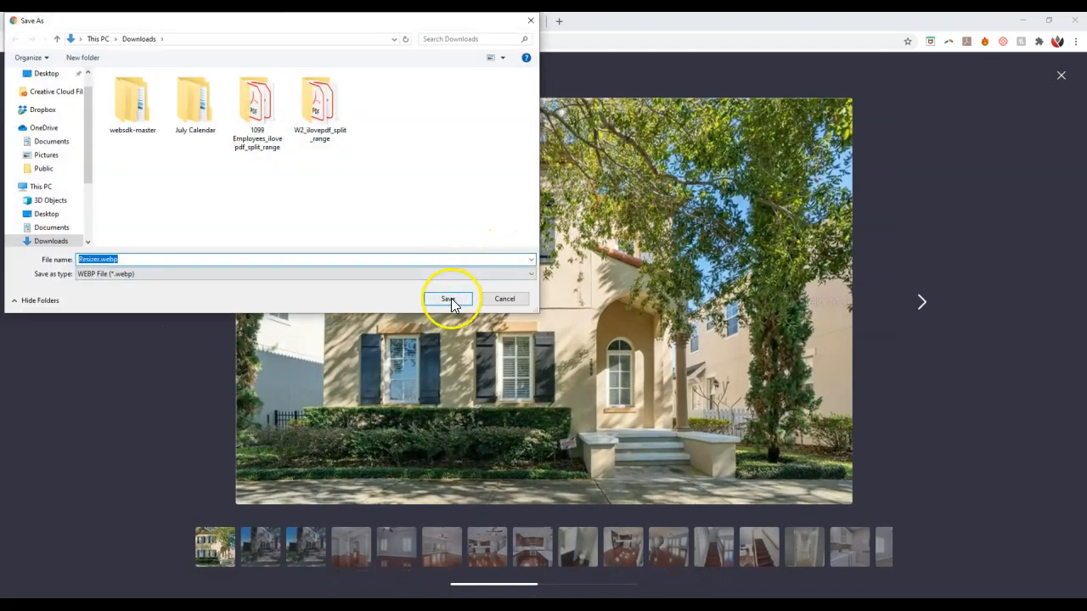
{"action": "left_click", "coordinate": [448, 299]}
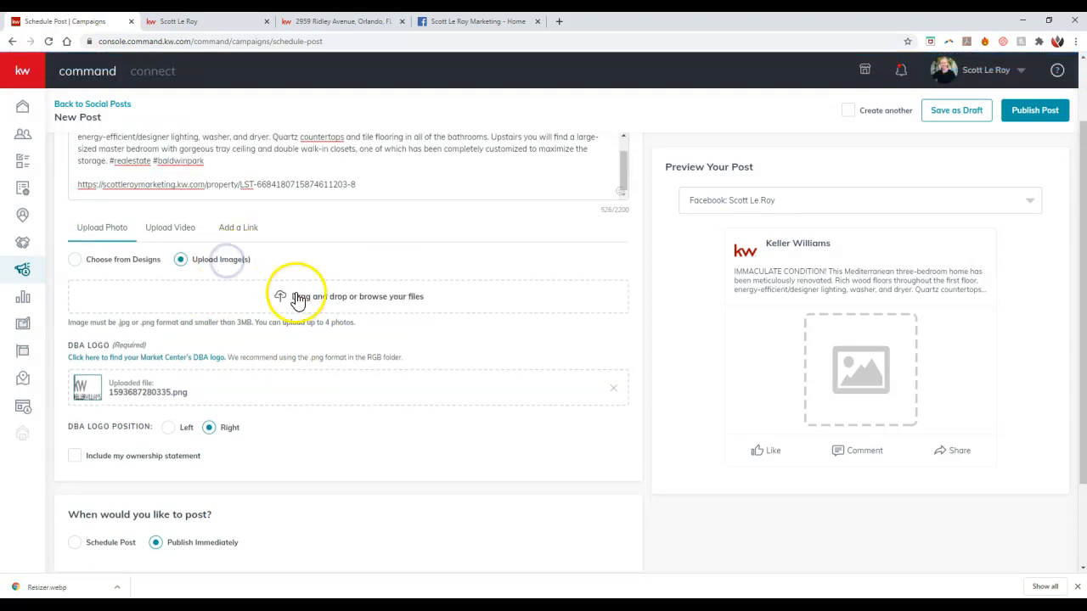
Step: Return to the KW Command post draft after checking the description and DBA logo
{"action": "scroll", "scroll_direction": "up", "scroll_amount": 3}
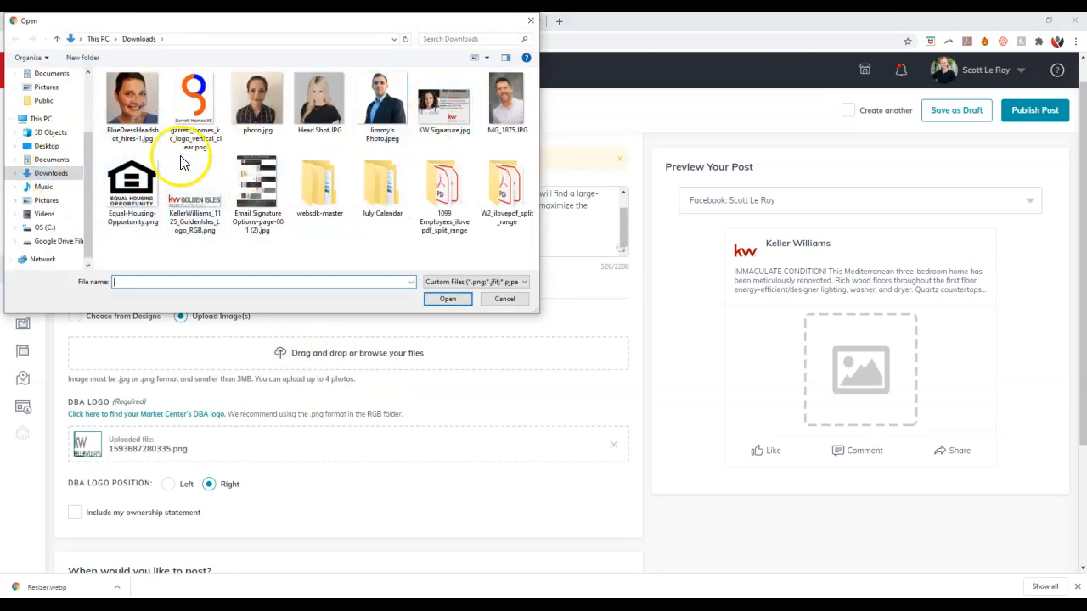
{"action": "left_click", "coordinate": [506, 96]}
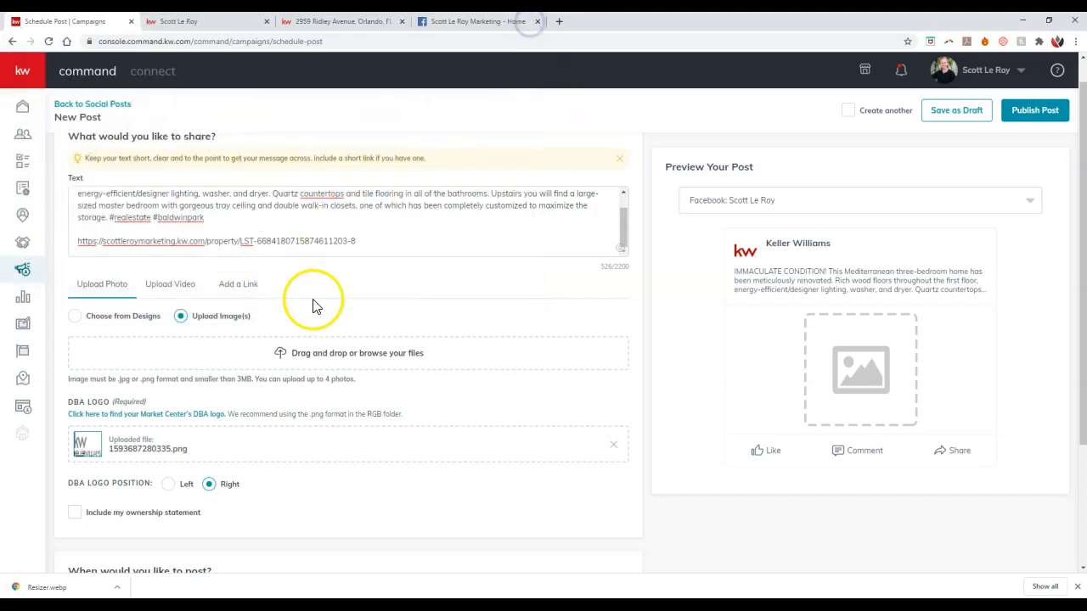
{"action": "mouse_move", "coordinate": [316, 350]}
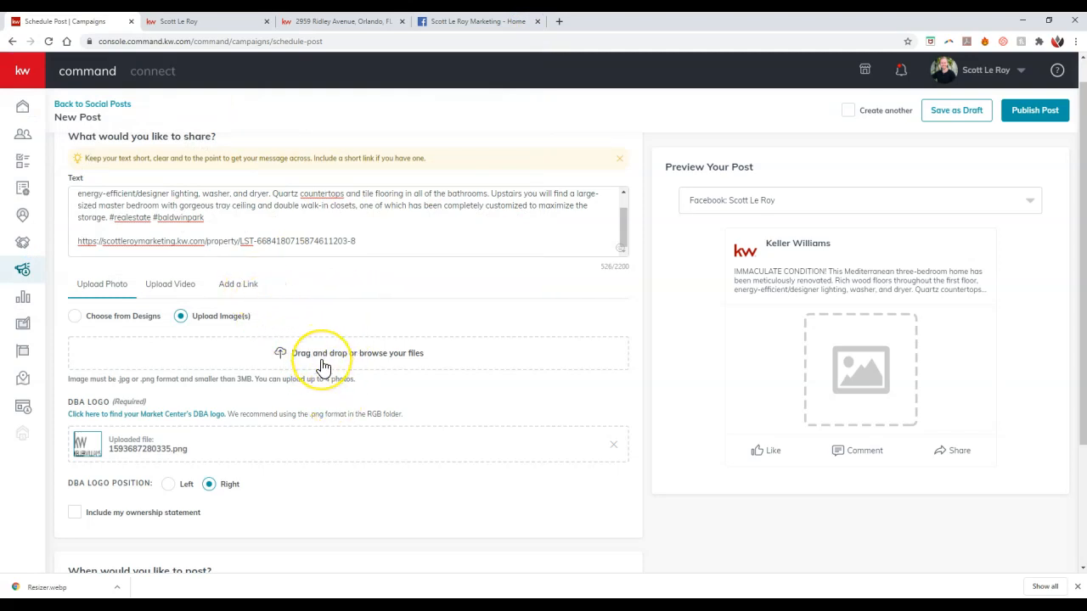
{"action": "mouse_move", "coordinate": [455, 25]}
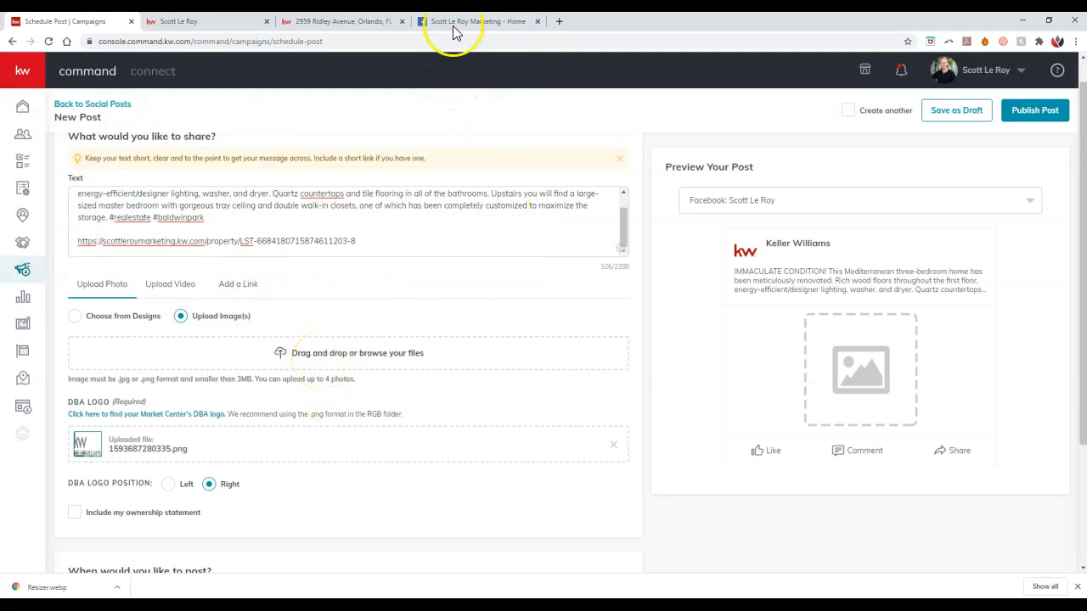
Step: Save the listing's front exterior house photo to Downloads with a .jpeg extension
{"action": "right_click", "coordinate": [442, 252]}
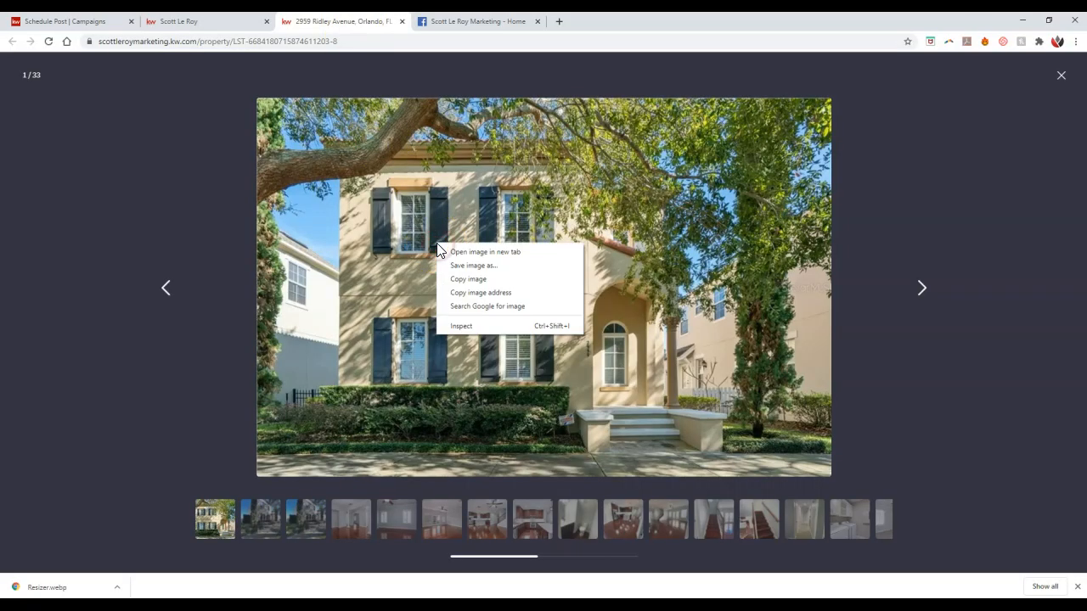
{"action": "left_click", "coordinate": [499, 275]}
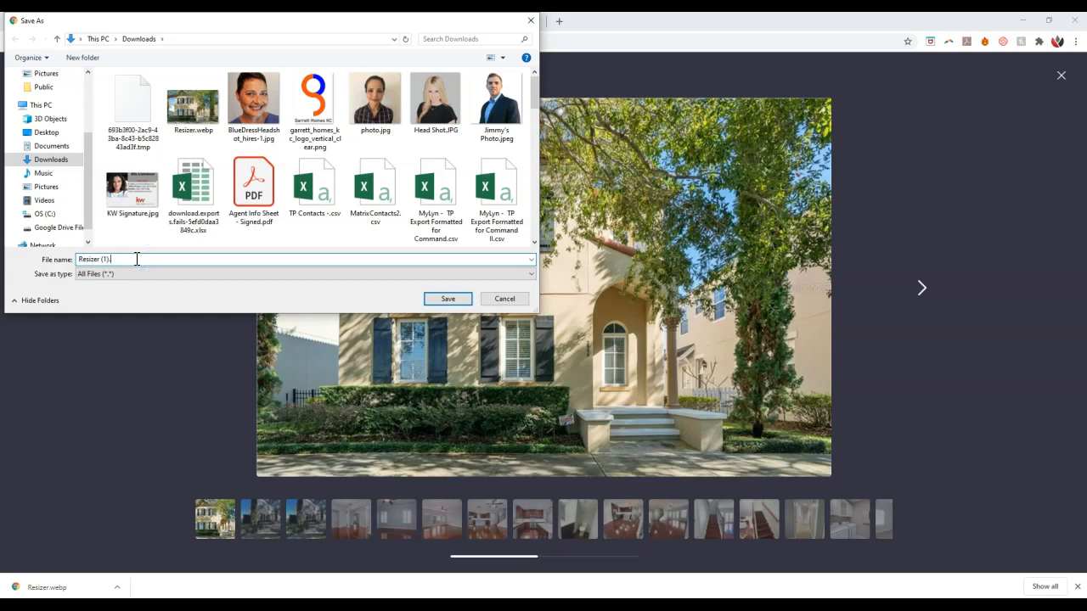
{"action": "type", "text": ".jpeg"}
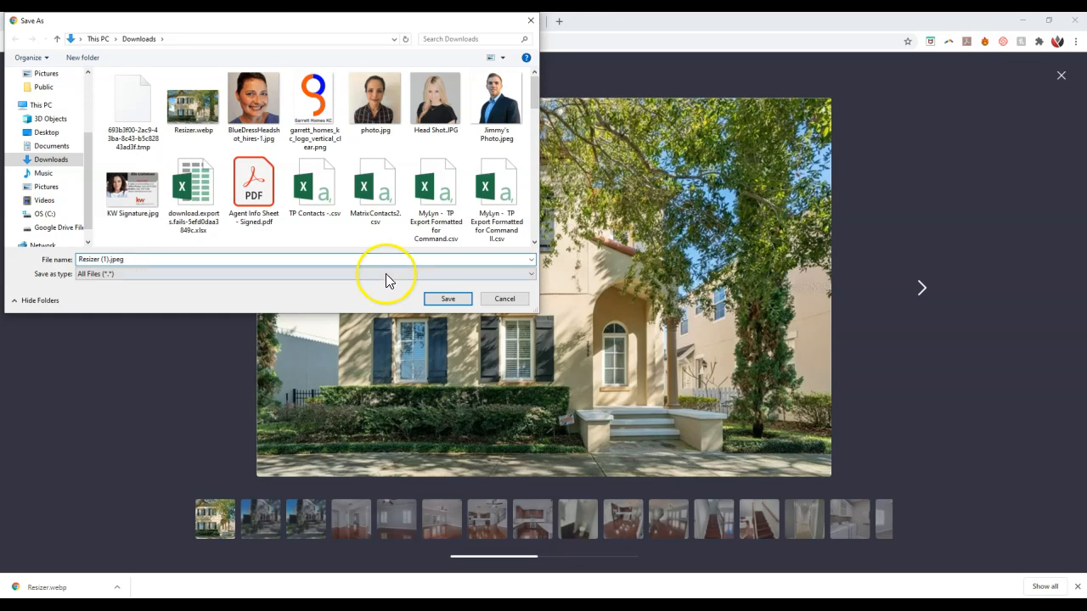
{"action": "left_click", "coordinate": [449, 299]}
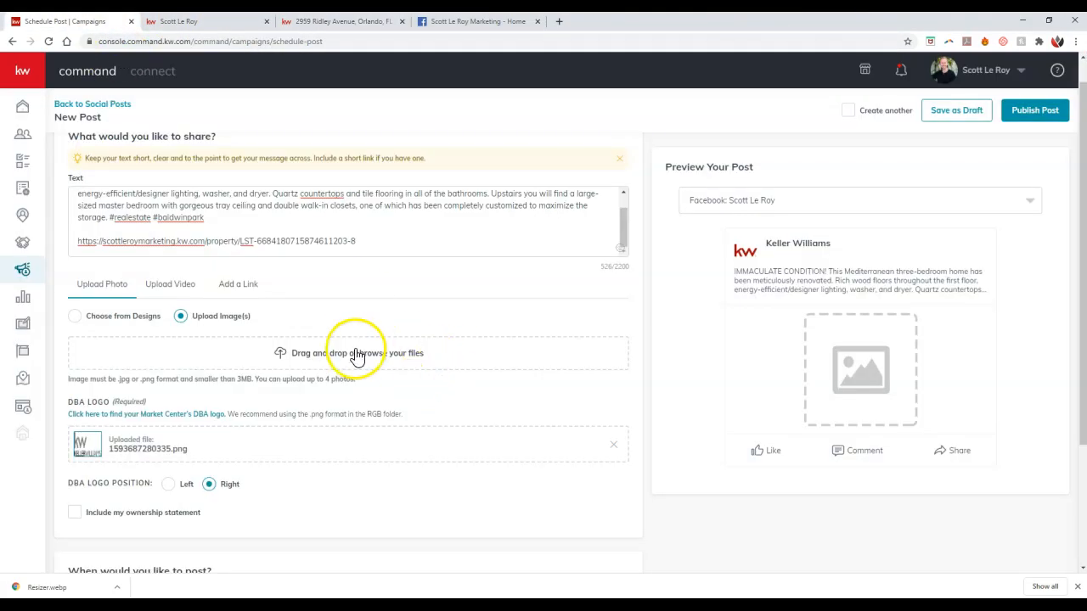
Step: Upload Resize (1).jpeg to the post and accept the Square (1:1) crop
{"action": "left_click", "coordinate": [356, 352]}
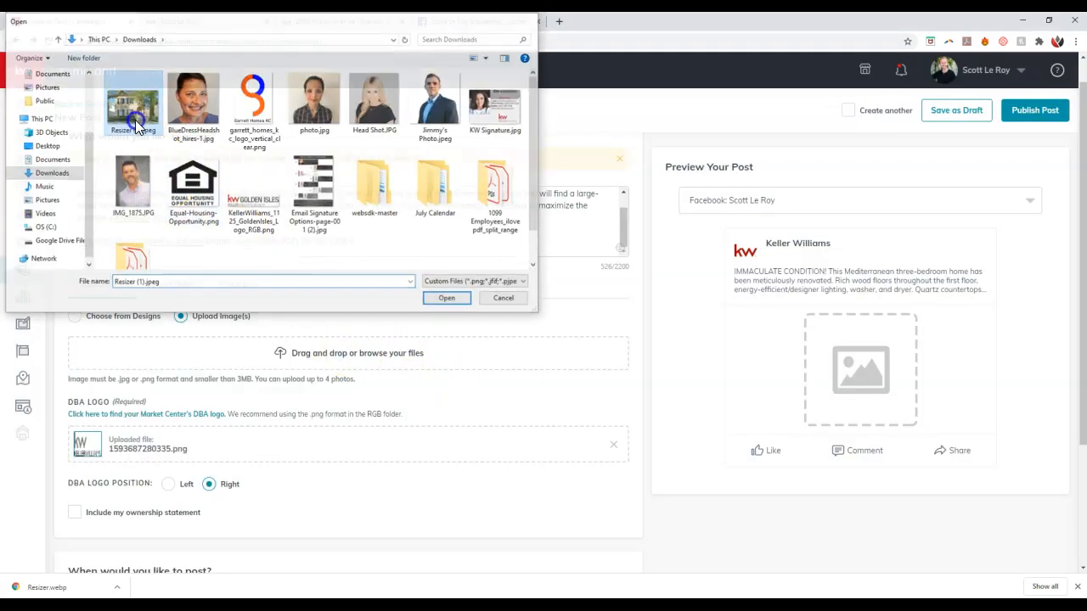
{"action": "left_click", "coordinate": [445, 298]}
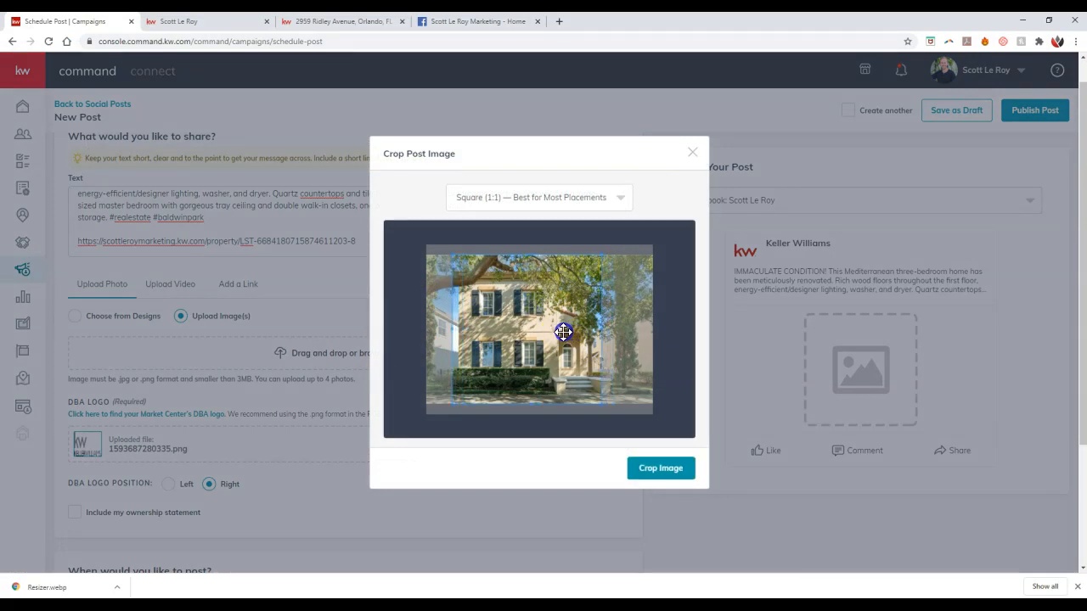
{"action": "left_click", "coordinate": [661, 469]}
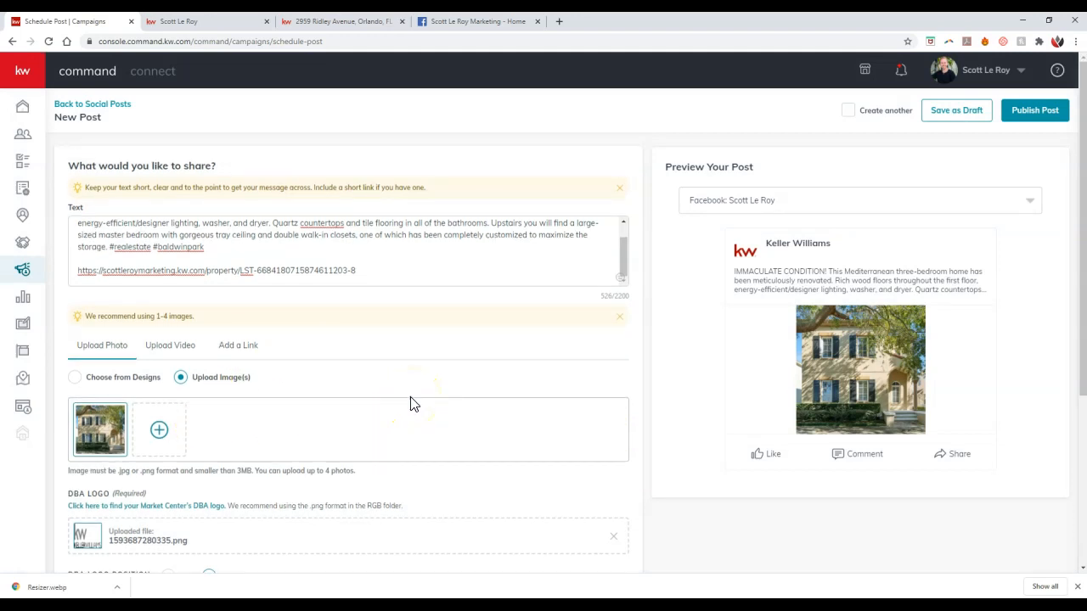
Step: Confirm Publish Immediately, select the whole post description with Ctrl+A, and switch to the Facebook page
{"action": "scroll", "scroll_direction": "down", "scroll_amount": 3}
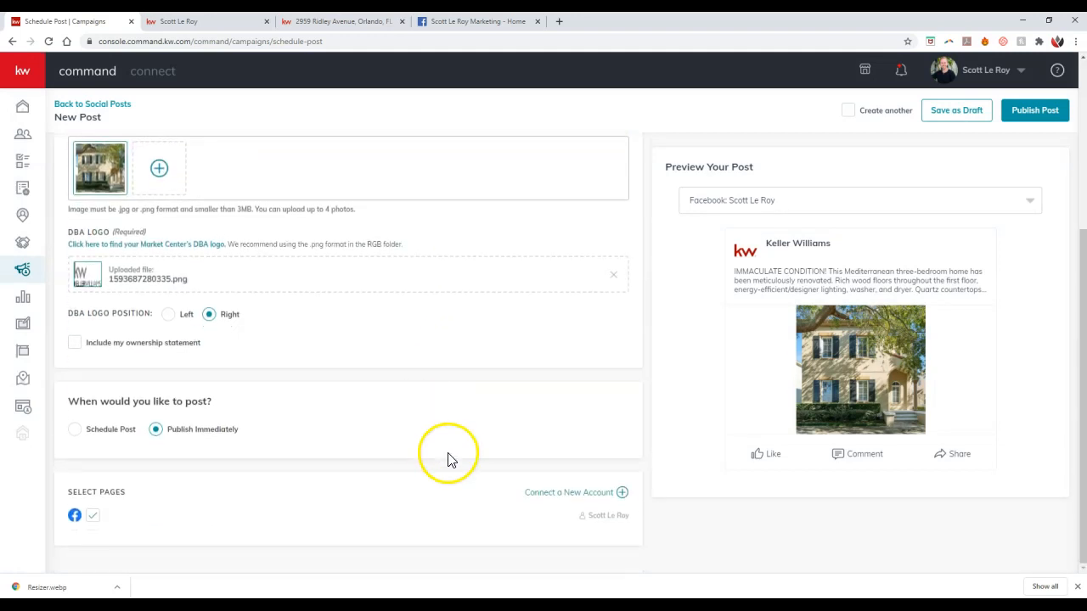
{"action": "mouse_move", "coordinate": [384, 404]}
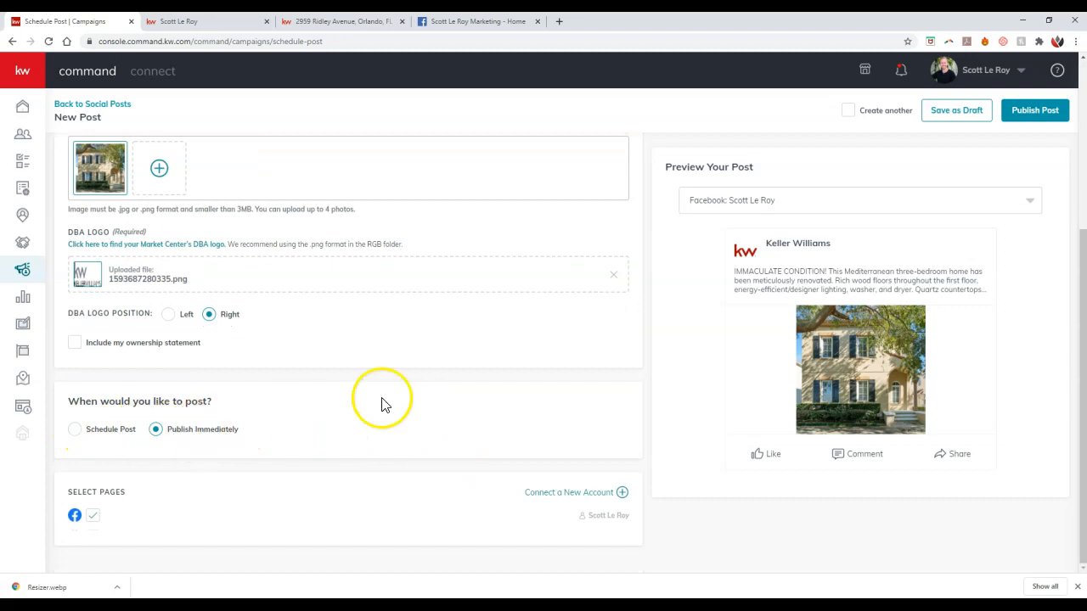
{"action": "mouse_move", "coordinate": [1034, 110]}
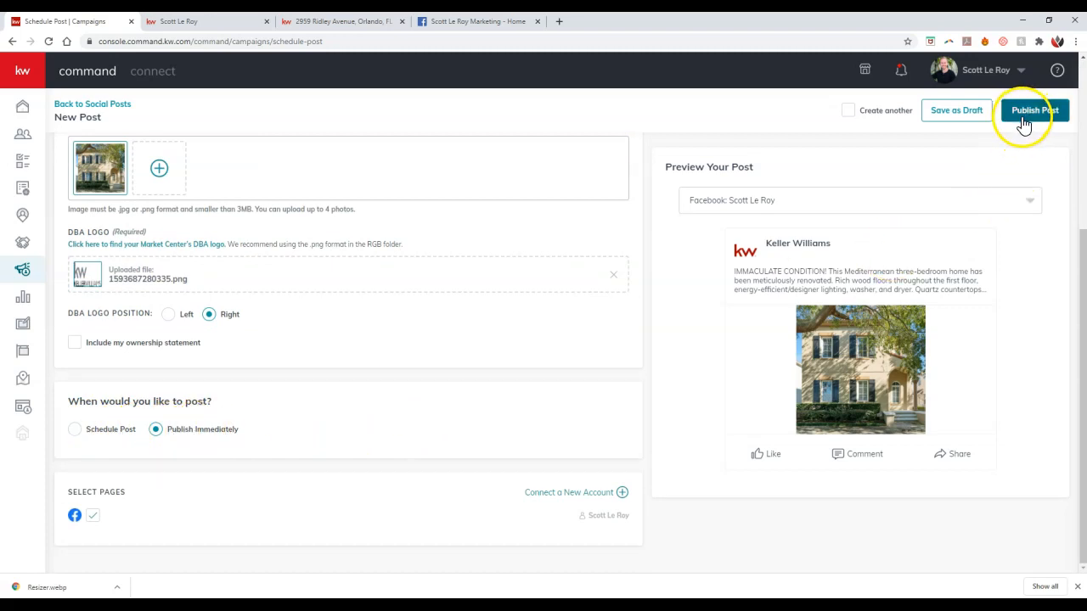
{"action": "mouse_move", "coordinate": [847, 115]}
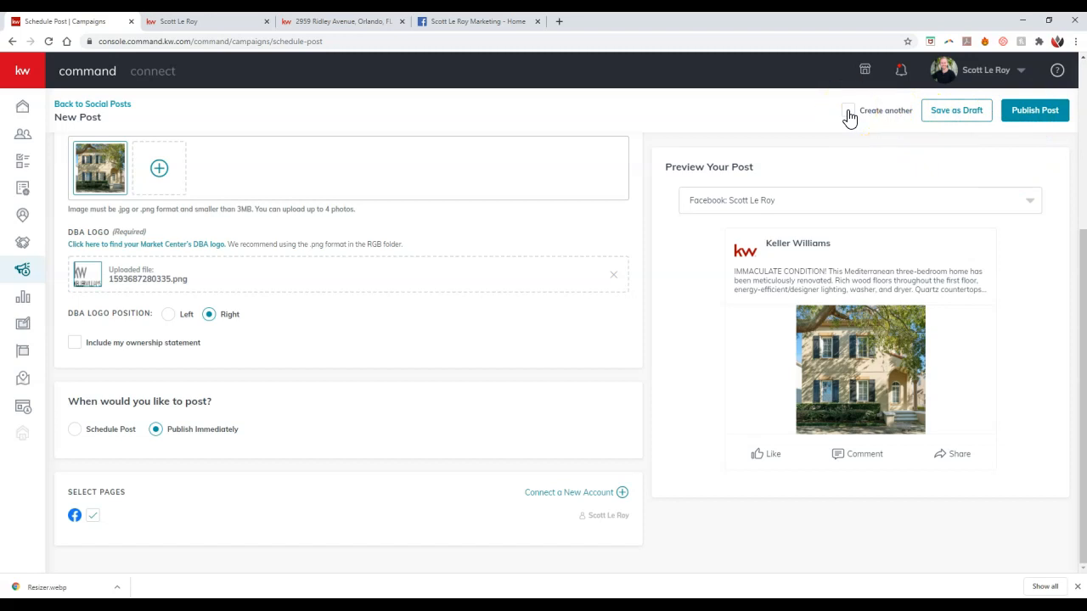
{"action": "mouse_move", "coordinate": [553, 243]}
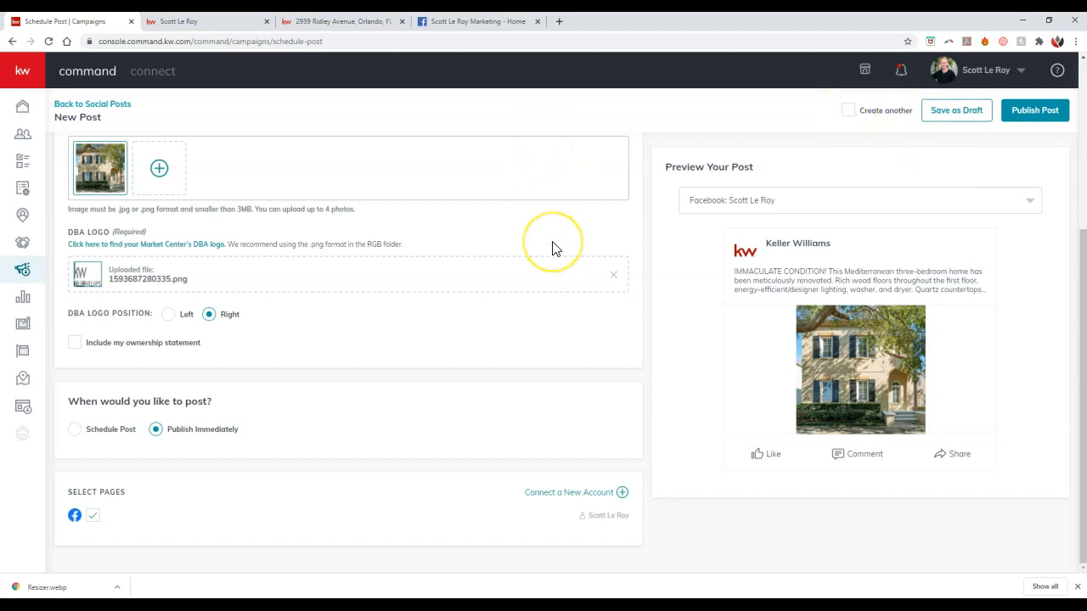
{"action": "mouse_move", "coordinate": [649, 322]}
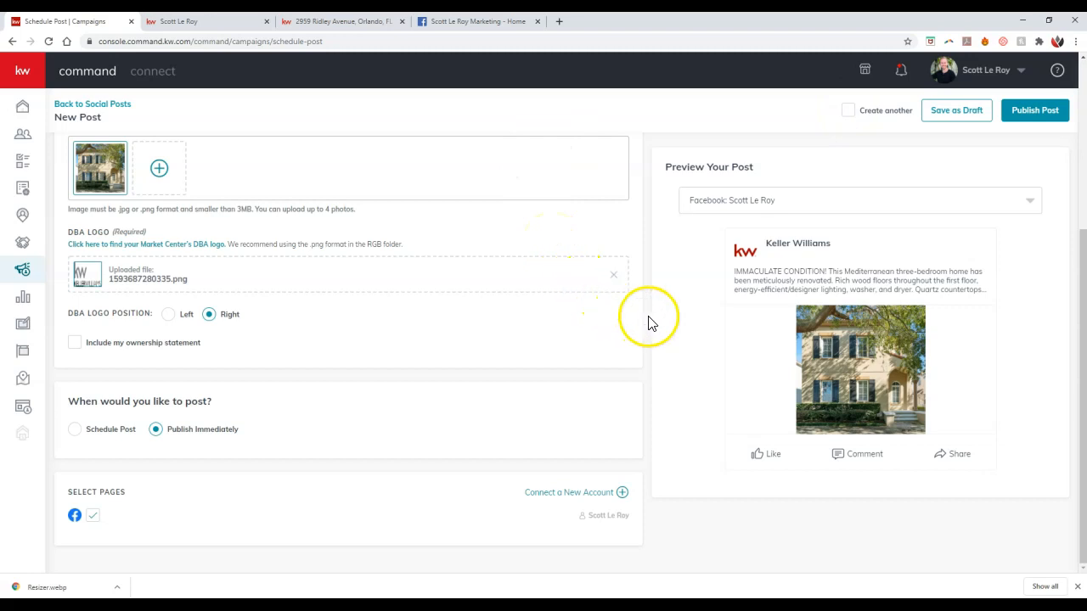
{"action": "mouse_move", "coordinate": [966, 547]}
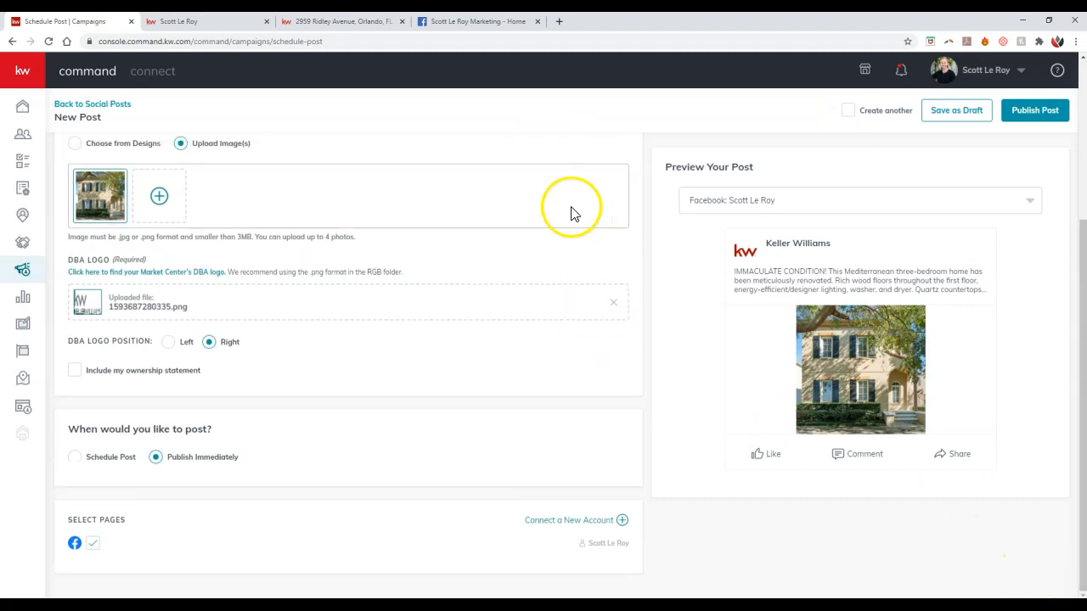
{"action": "scroll", "scroll_direction": "up", "scroll_amount": 3}
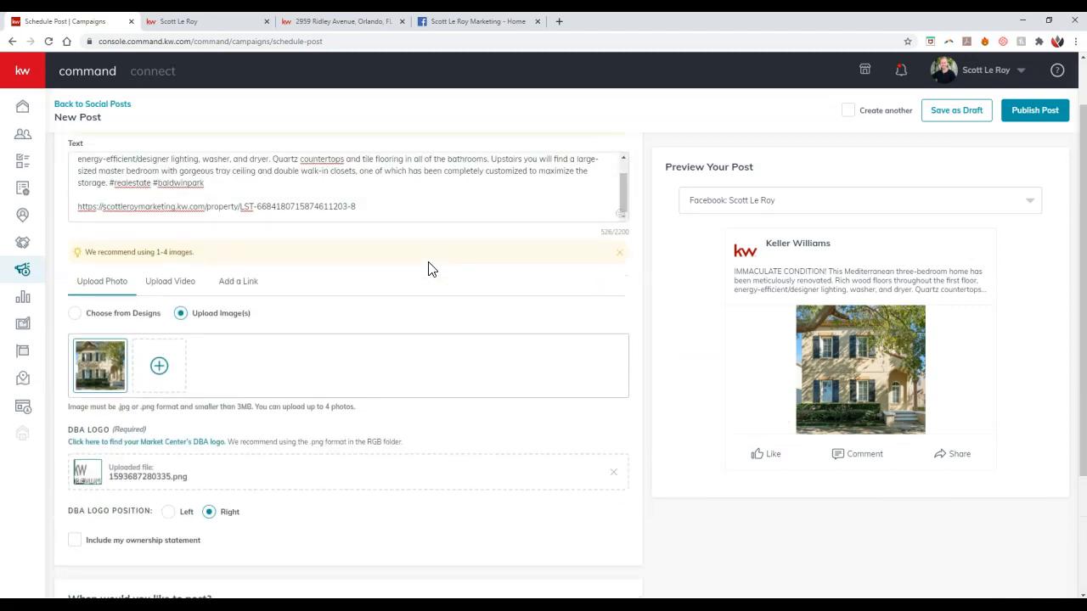
{"action": "left_click", "coordinate": [388, 213]}
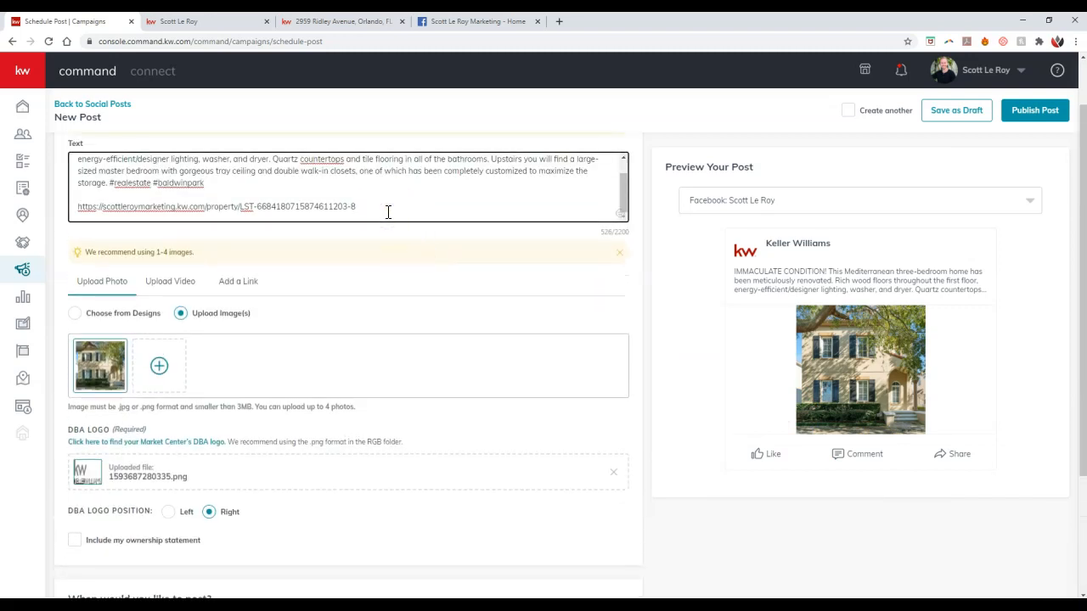
{"action": "key", "text": "ctrl+a"}
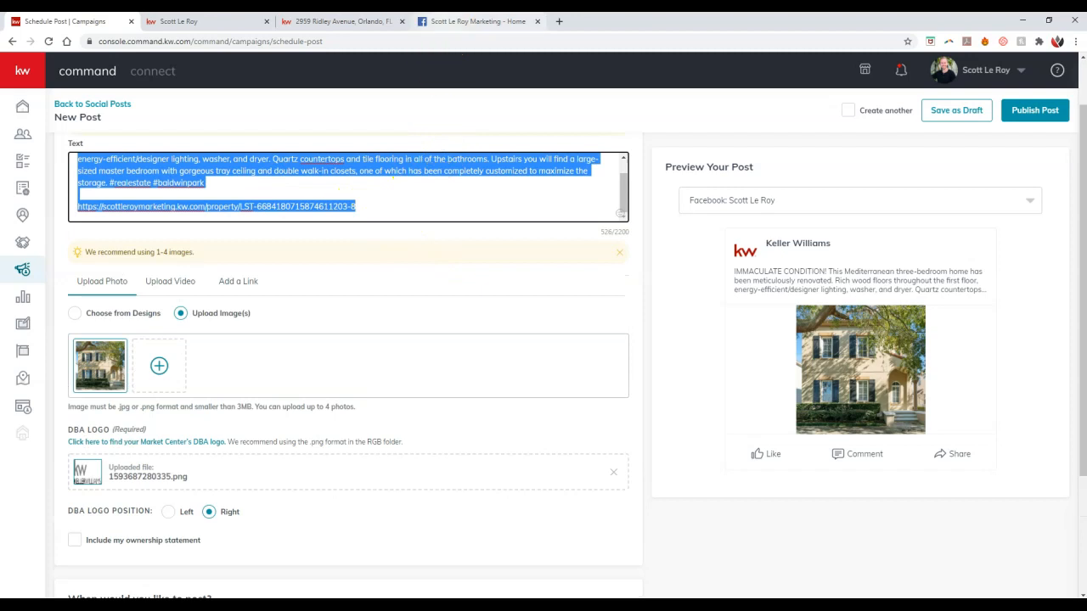
{"action": "left_click", "coordinate": [478, 21]}
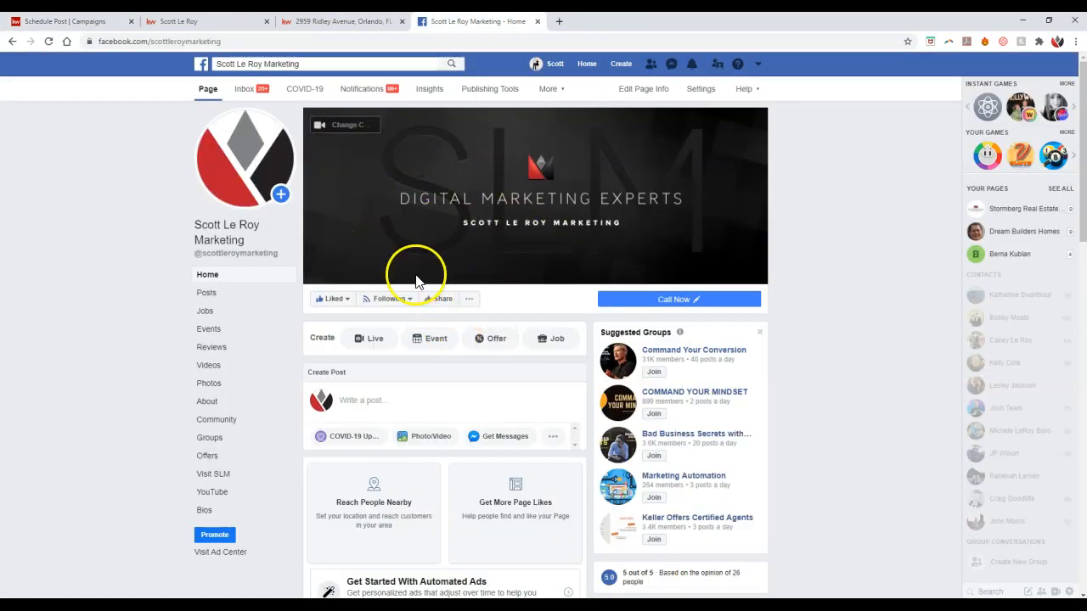
{"action": "mouse_move", "coordinate": [509, 337]}
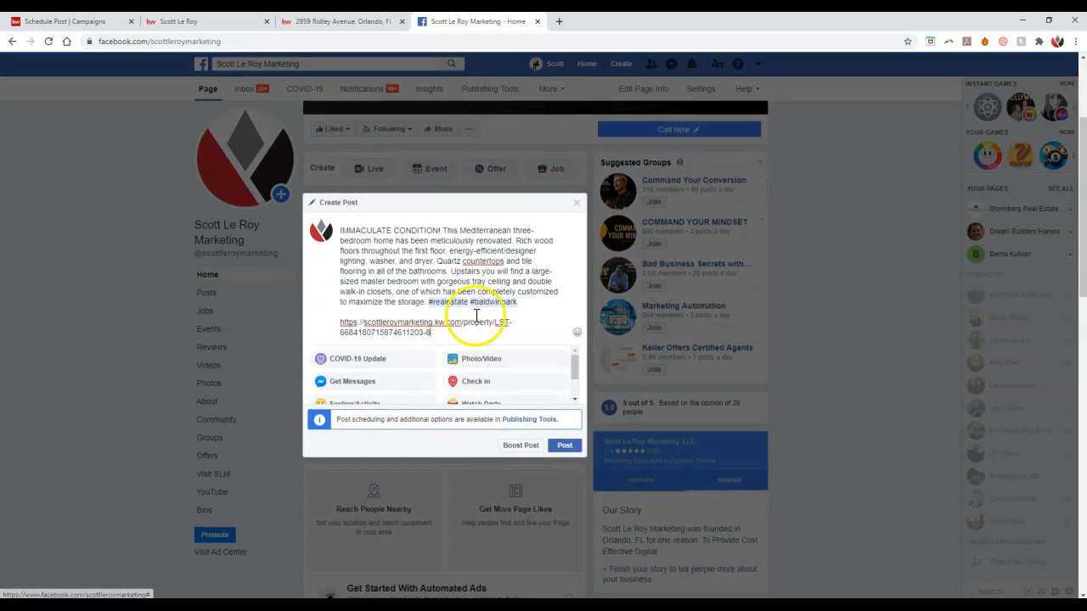
Step: Review the pasted description, hashtags and URL in the page's composer and close it without posting
{"action": "scroll", "scroll_direction": "down", "scroll_amount": 3}
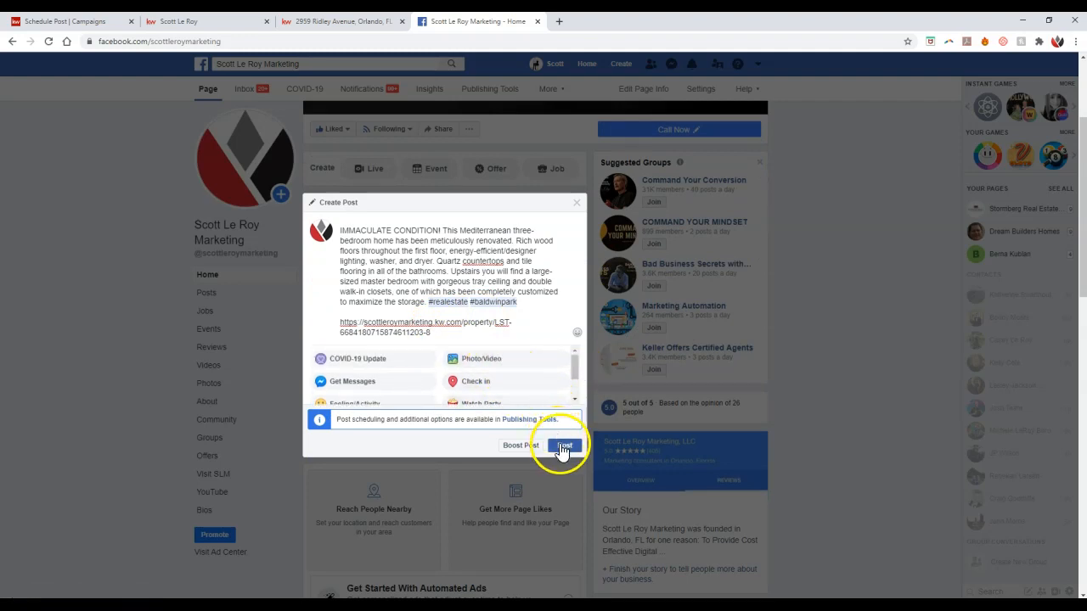
{"action": "scroll", "scroll_direction": "down", "scroll_amount": 3}
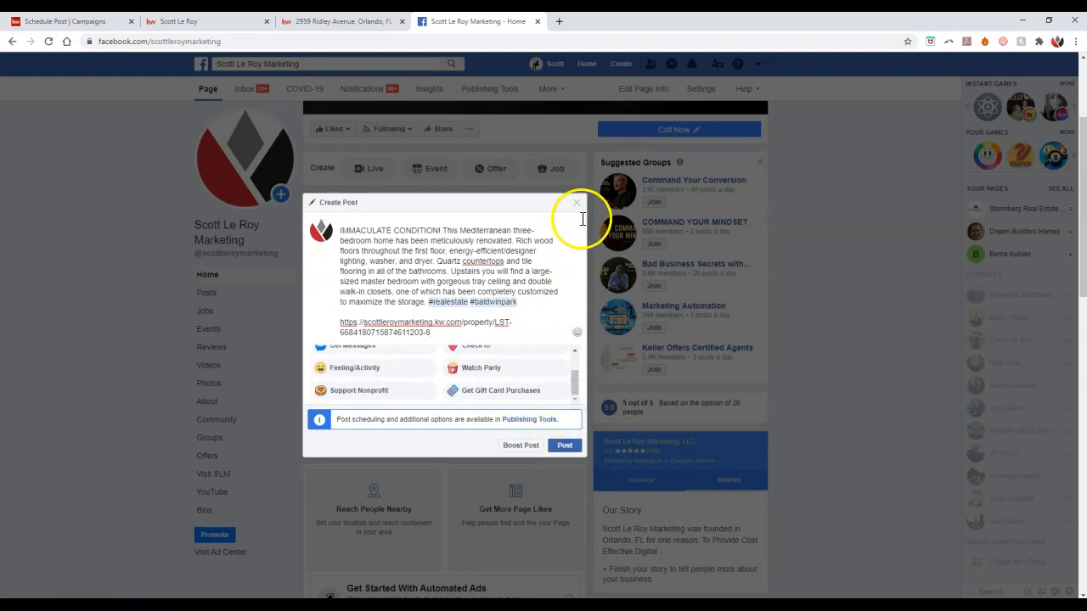
{"action": "left_click", "coordinate": [577, 203]}
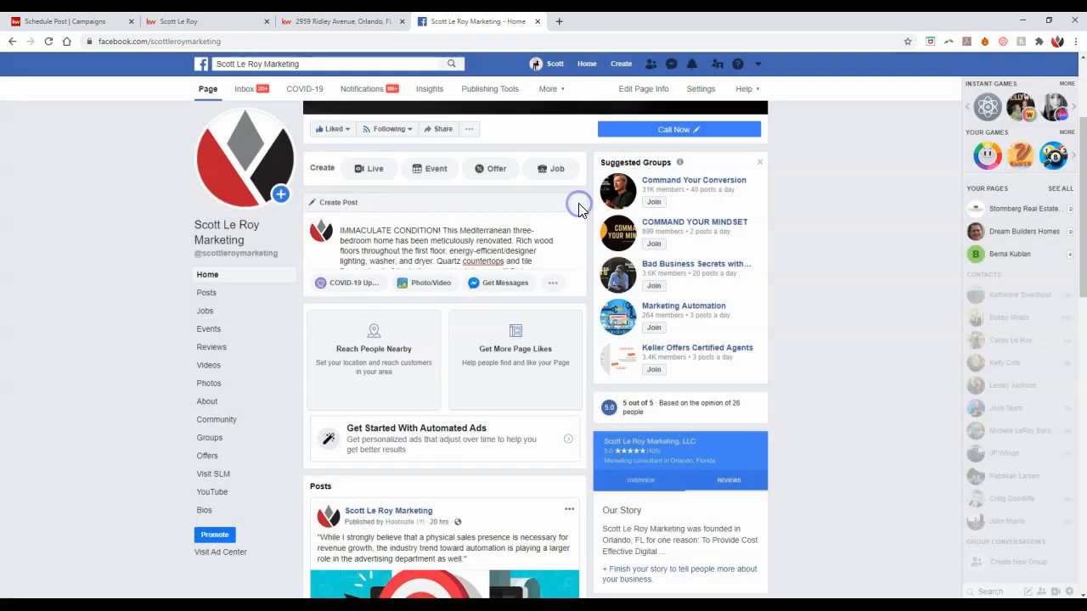